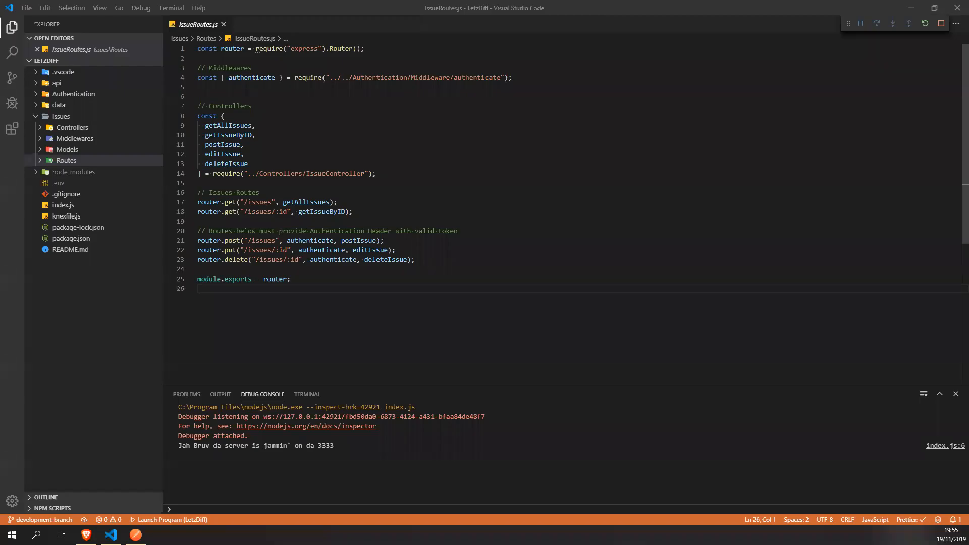
{"action": "mouse_move", "coordinate": [380, 324]}
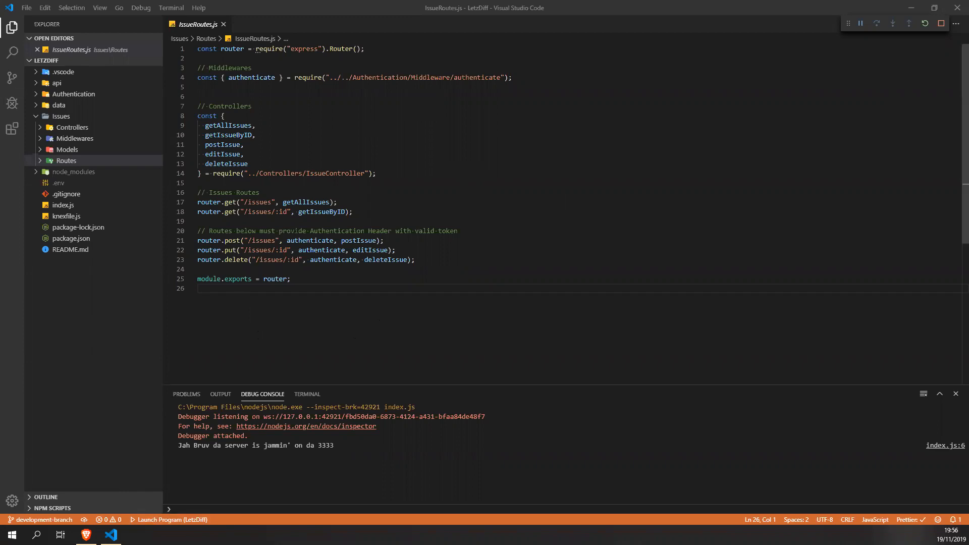
Close the POST Issue and POST Register new User tabs, then dismiss the account menu.
{"action": "left_click", "coordinate": [135, 534]}
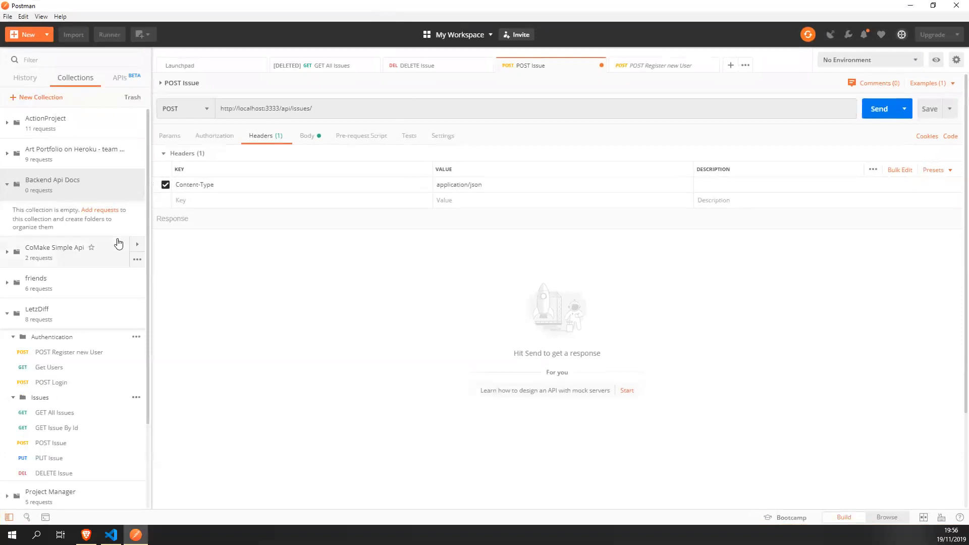
{"action": "left_click", "coordinate": [7, 314]}
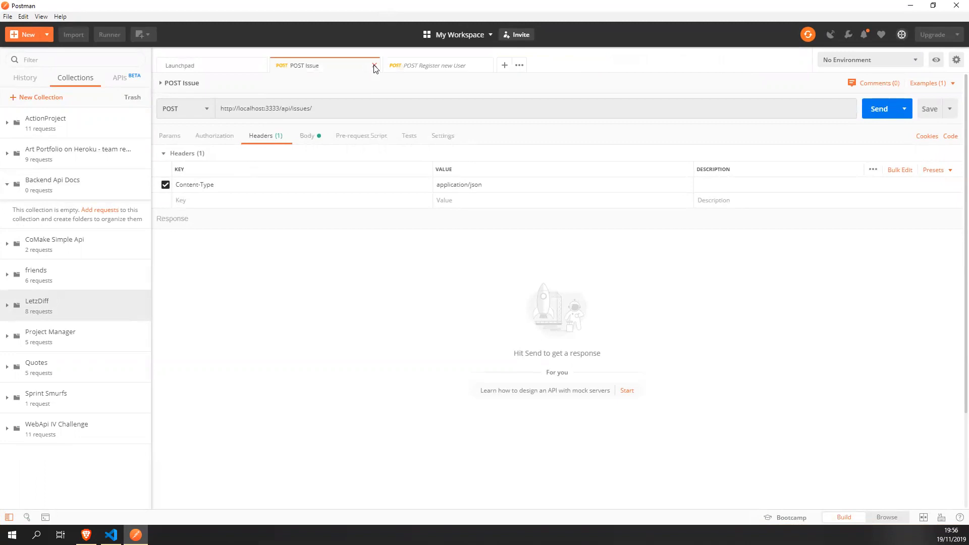
{"action": "left_click", "coordinate": [374, 66]}
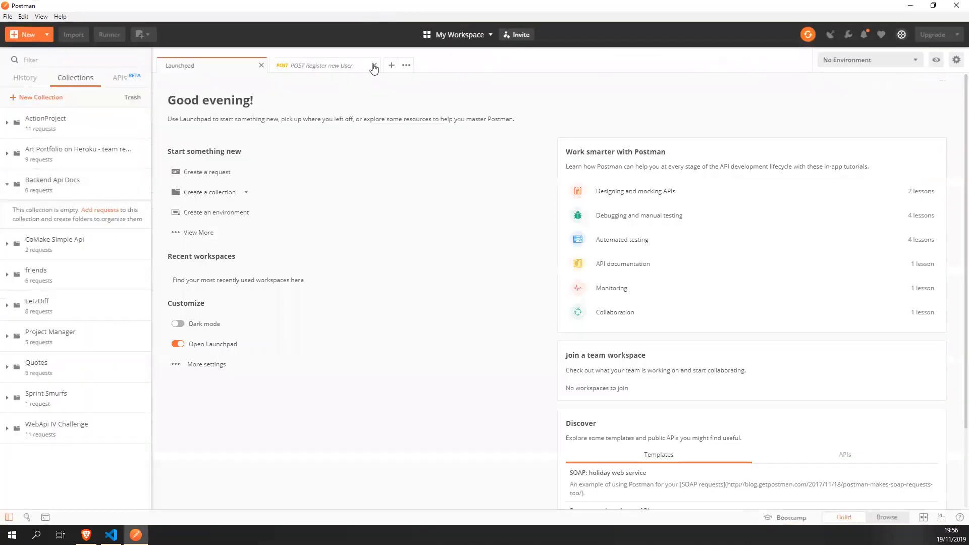
{"action": "left_click", "coordinate": [374, 69]}
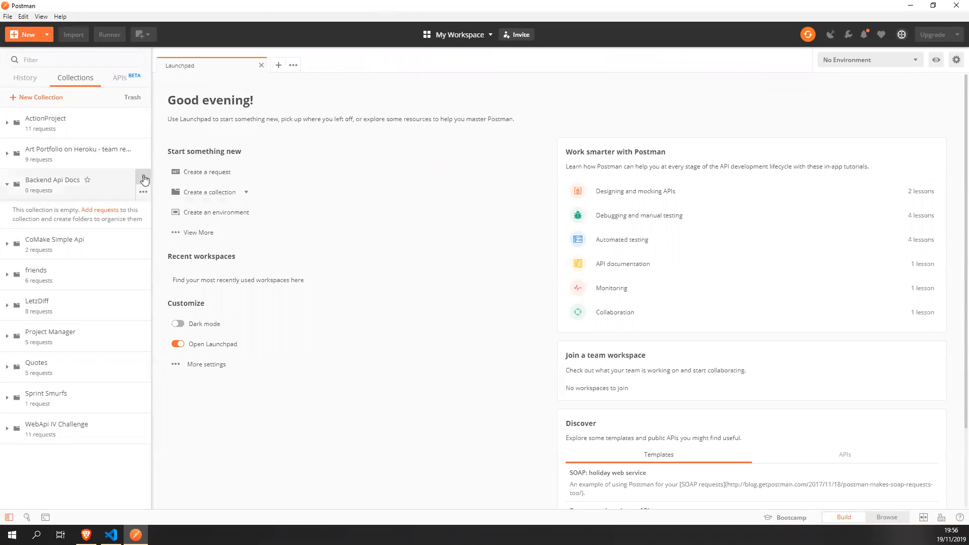
{"action": "mouse_move", "coordinate": [224, 91]}
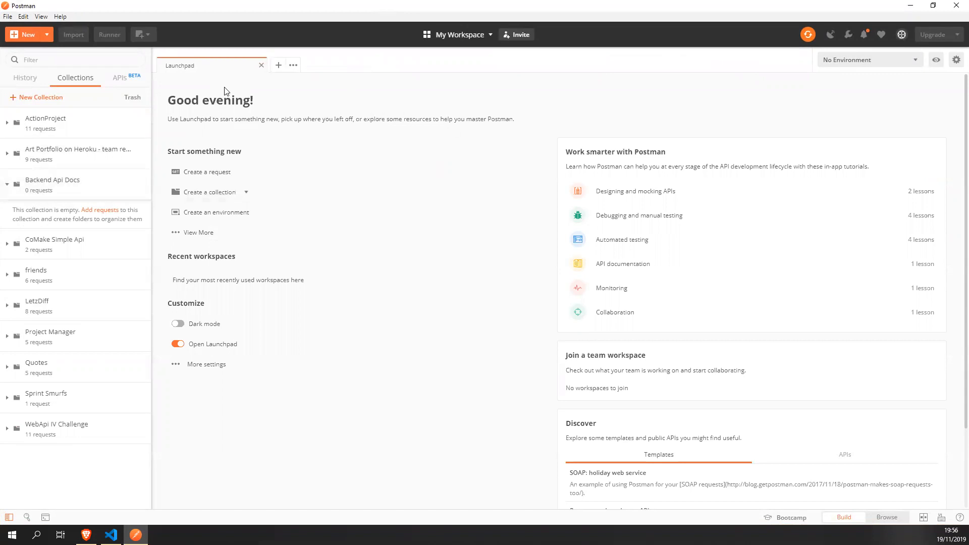
{"action": "mouse_move", "coordinate": [407, 77]}
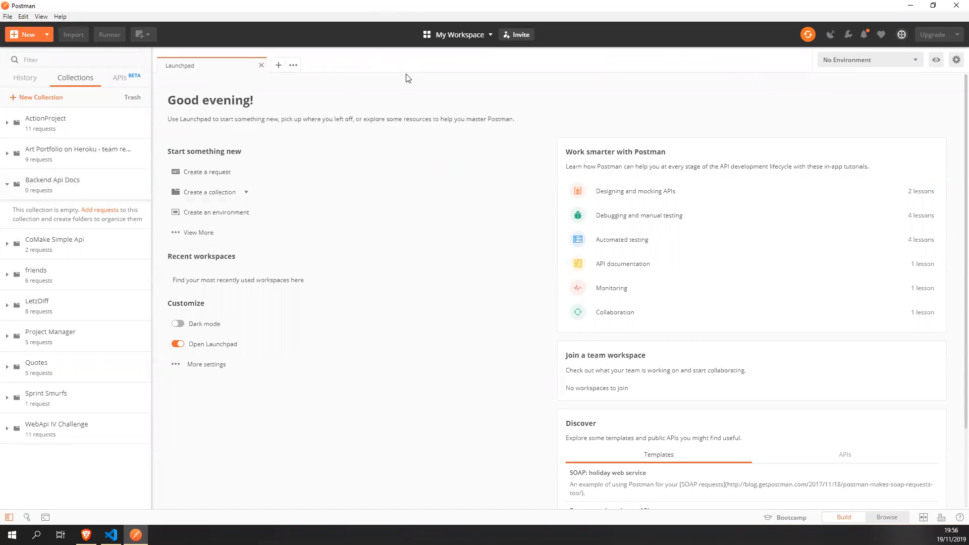
{"action": "mouse_move", "coordinate": [343, 87]}
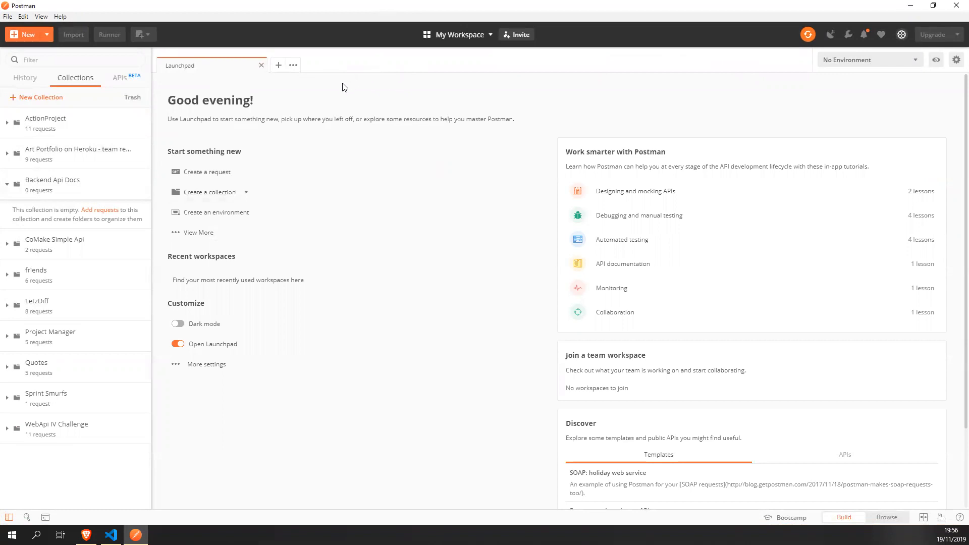
{"action": "mouse_move", "coordinate": [703, 67]}
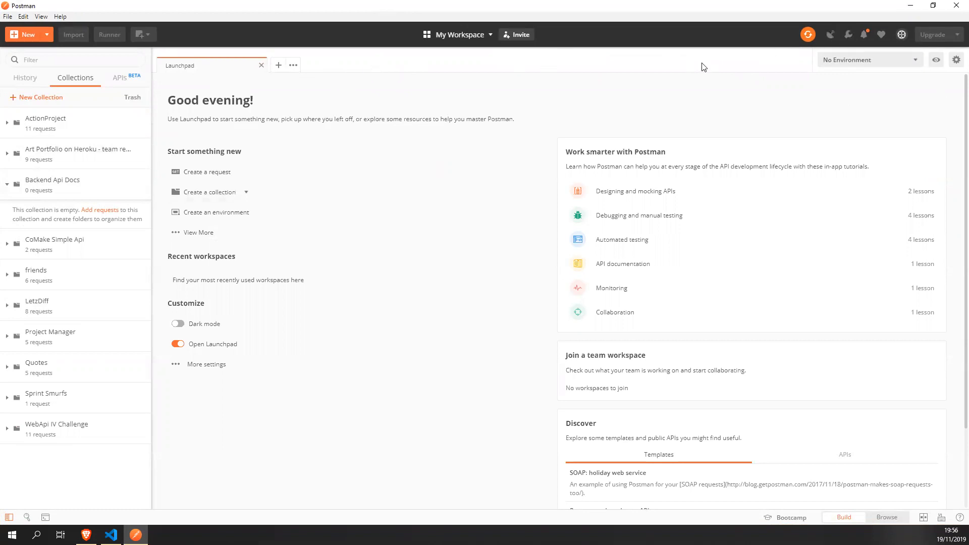
{"action": "left_click", "coordinate": [902, 34]}
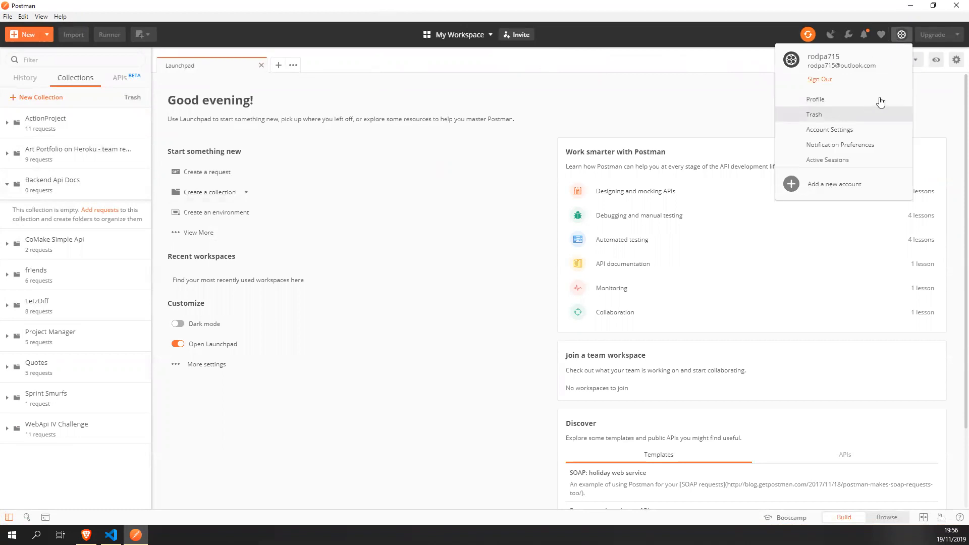
{"action": "left_click", "coordinate": [573, 107]}
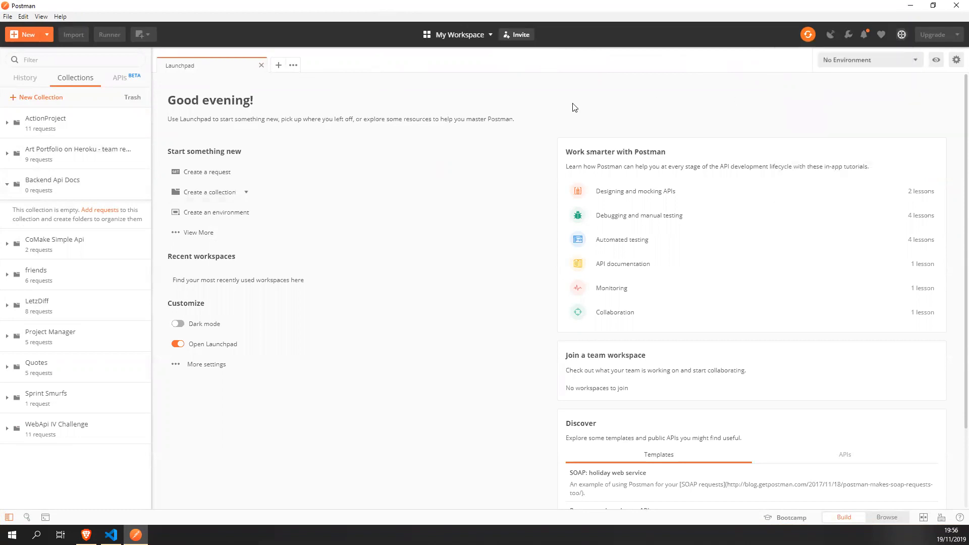
{"action": "mouse_move", "coordinate": [300, 106]}
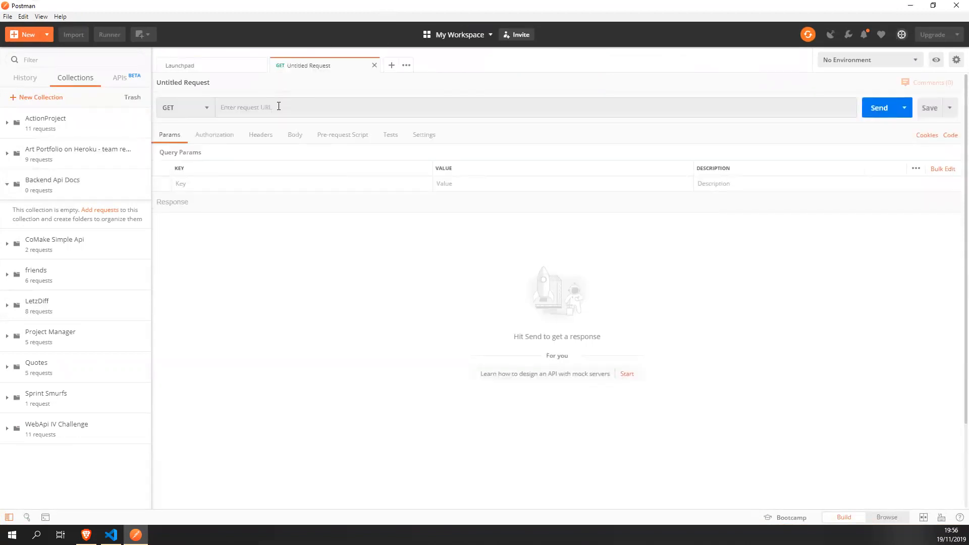
{"action": "type", "text": "http://localhost:3333/api/issues/"}
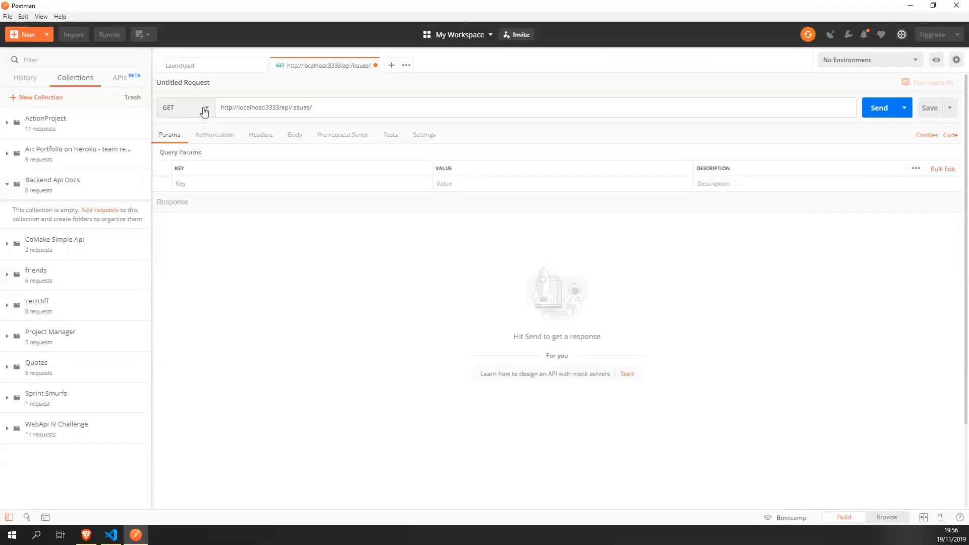
{"action": "left_click", "coordinate": [185, 107]}
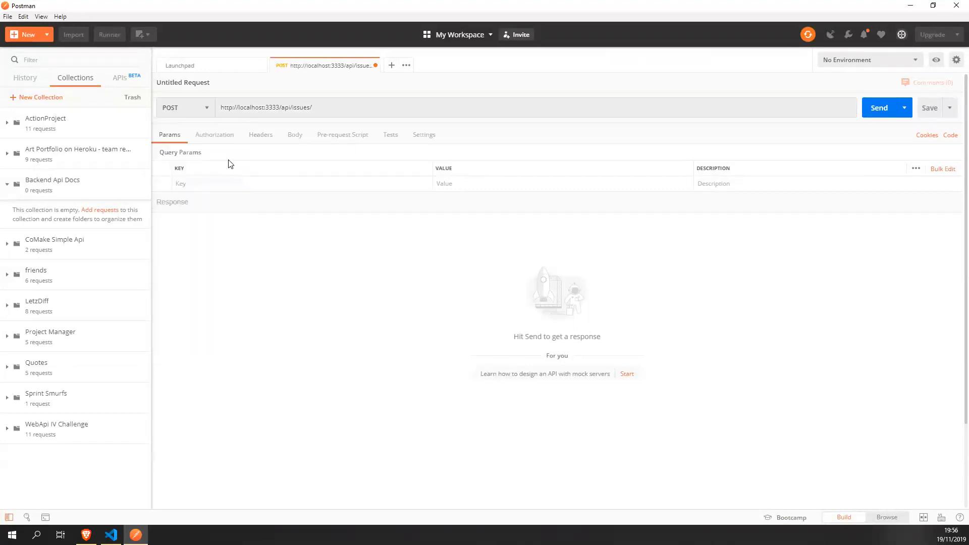
{"action": "left_click", "coordinate": [344, 107]}
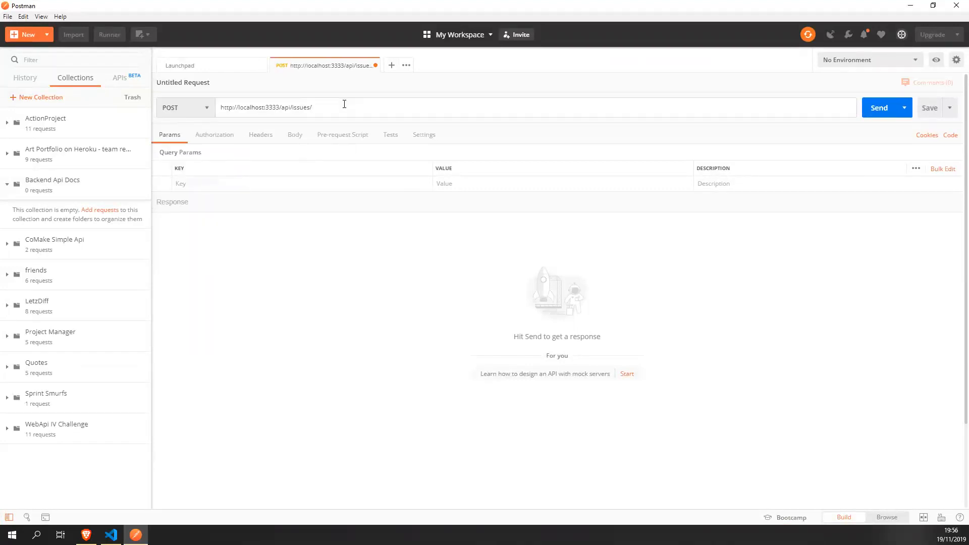
{"action": "mouse_move", "coordinate": [332, 101]}
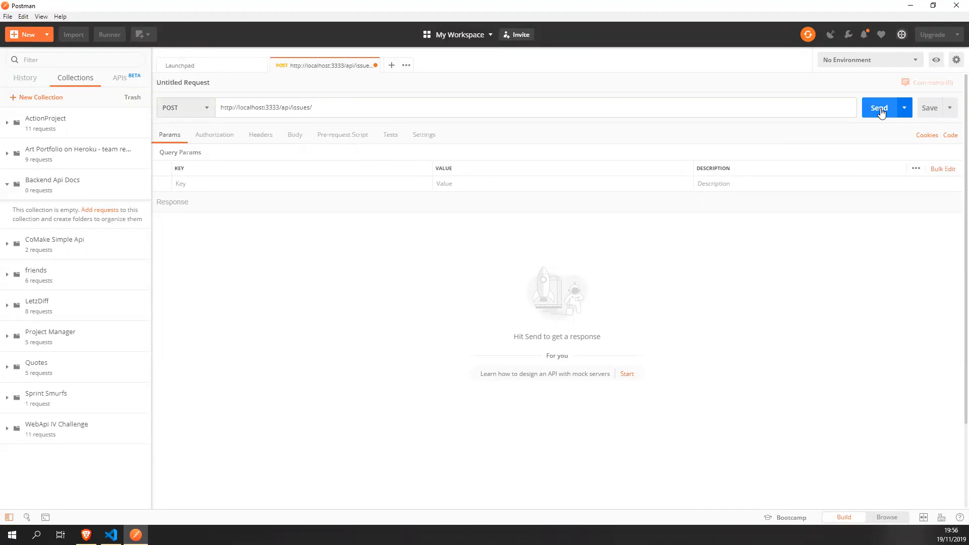
{"action": "left_click", "coordinate": [879, 107]}
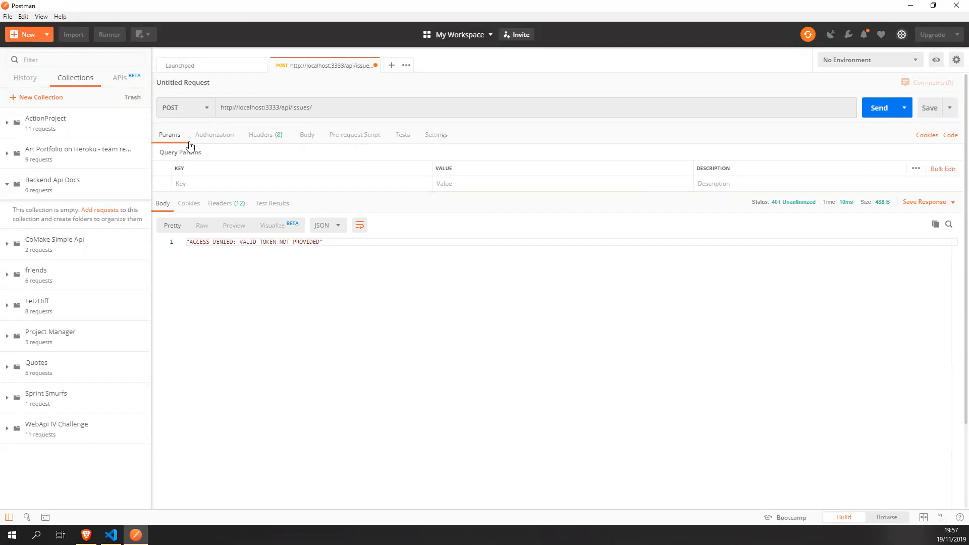
Set the untitled request's authorization type to API Key.
{"action": "left_click", "coordinate": [214, 134]}
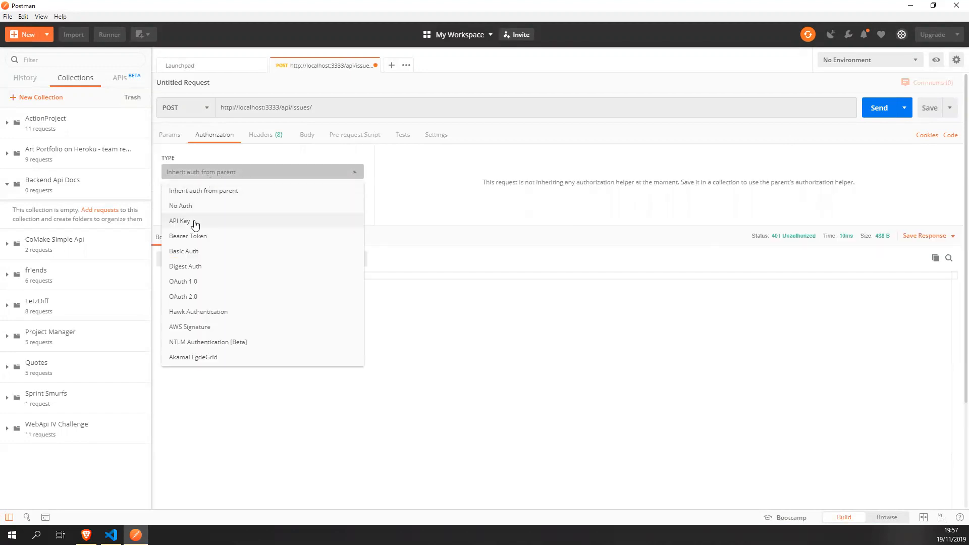
{"action": "left_click", "coordinate": [180, 220]}
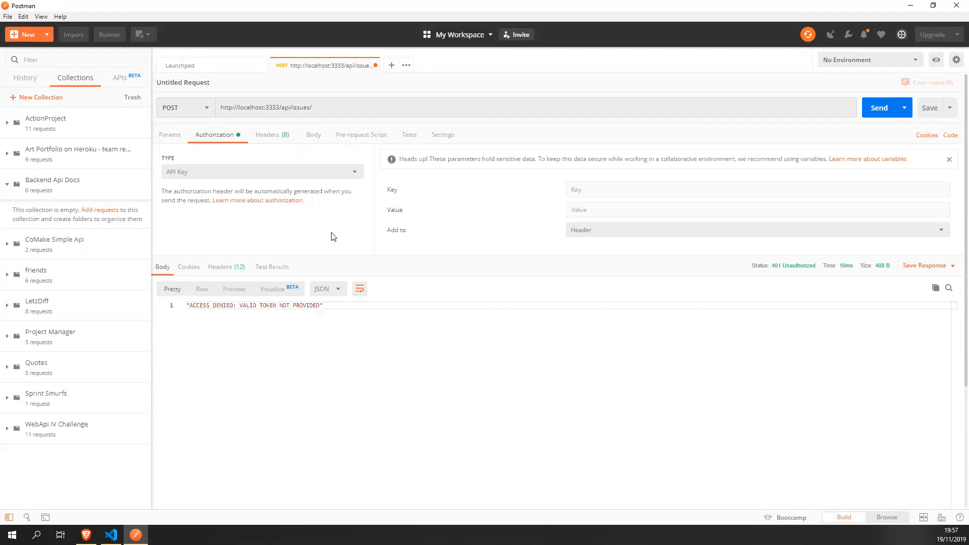
{"action": "type", "text": "Authorization"}
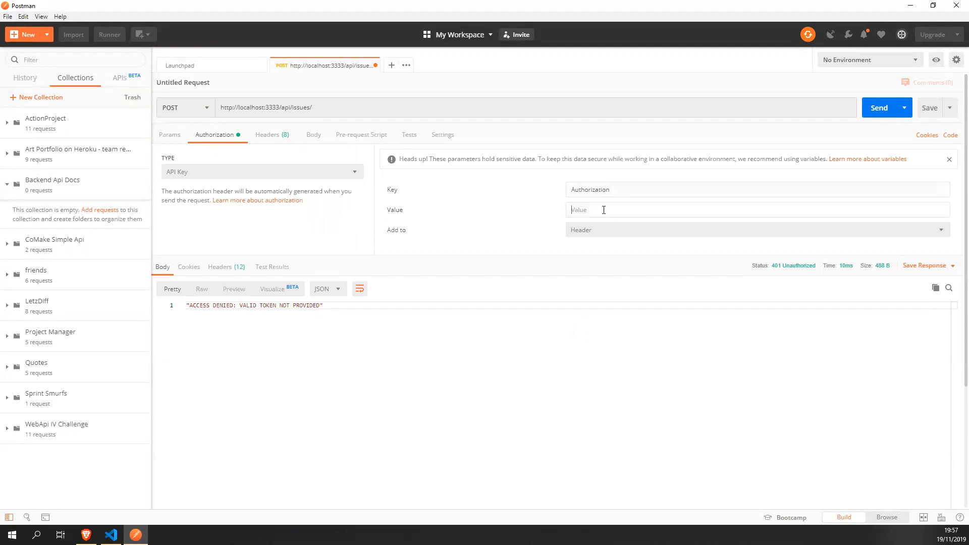
{"action": "mouse_move", "coordinate": [37, 303]}
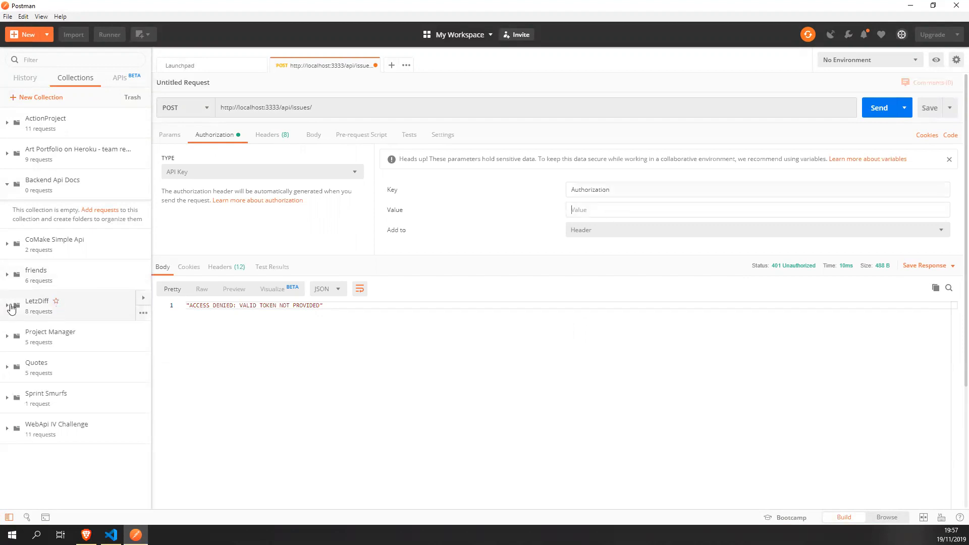
Open LetzDiff's POST Issue request and set API Key authorization to get its token.
{"action": "left_click", "coordinate": [37, 301]}
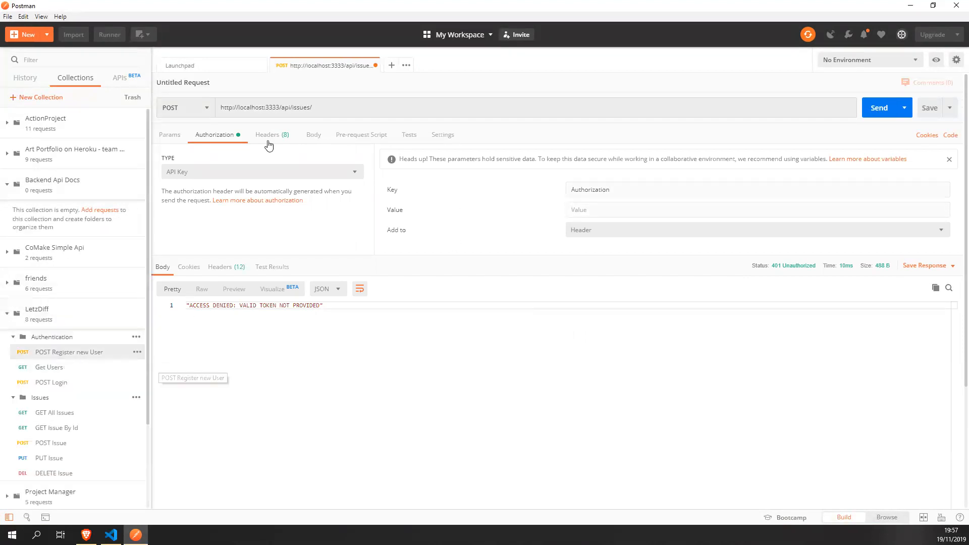
{"action": "left_click", "coordinate": [69, 352]}
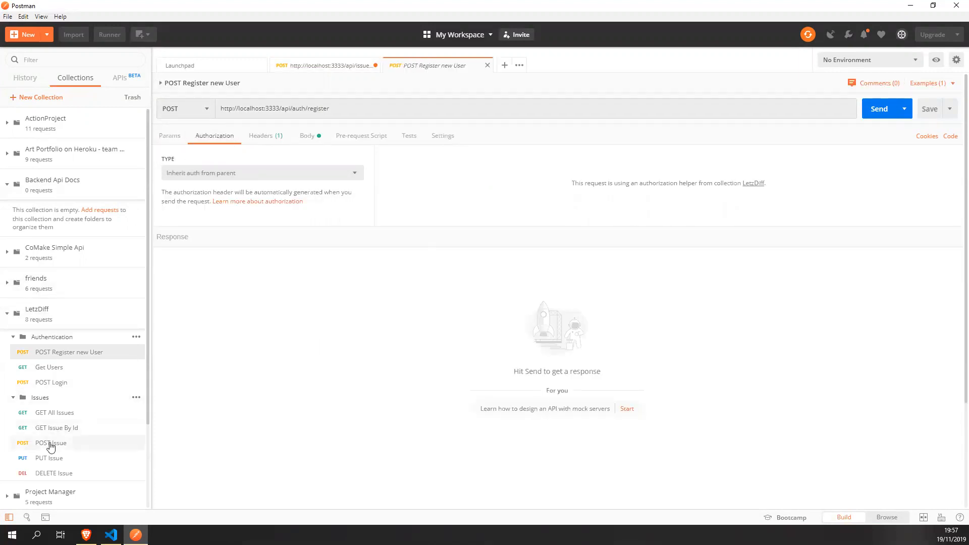
{"action": "left_click", "coordinate": [51, 443]}
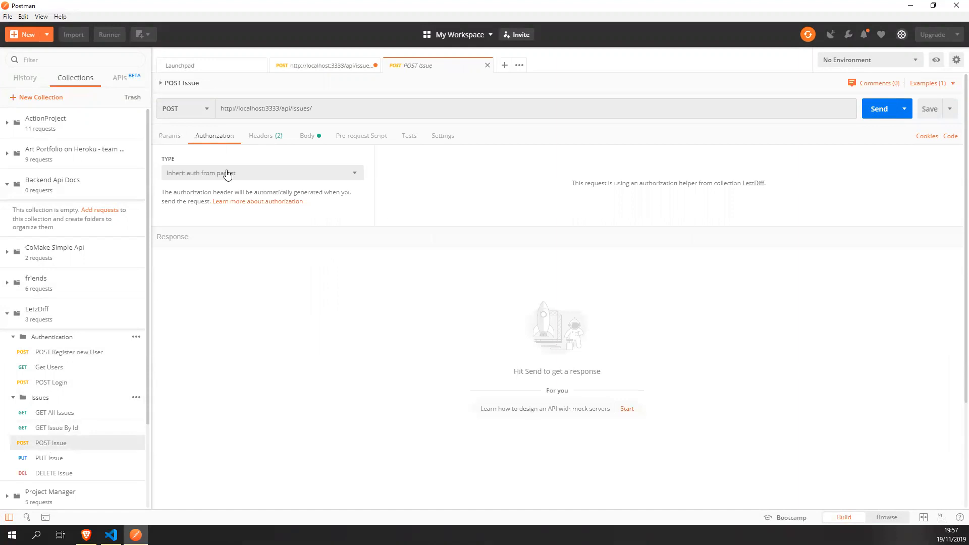
{"action": "left_click", "coordinate": [260, 173]}
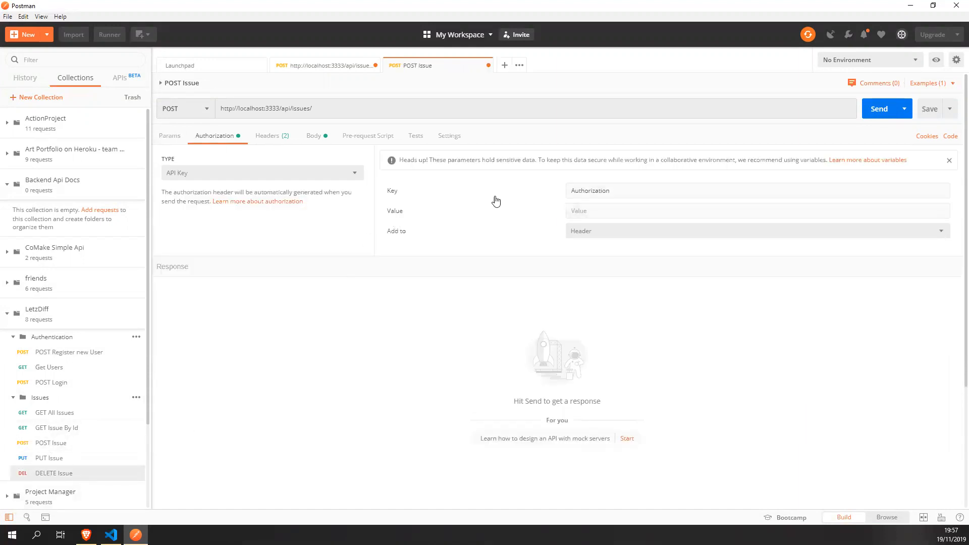
{"action": "left_click", "coordinate": [54, 473]}
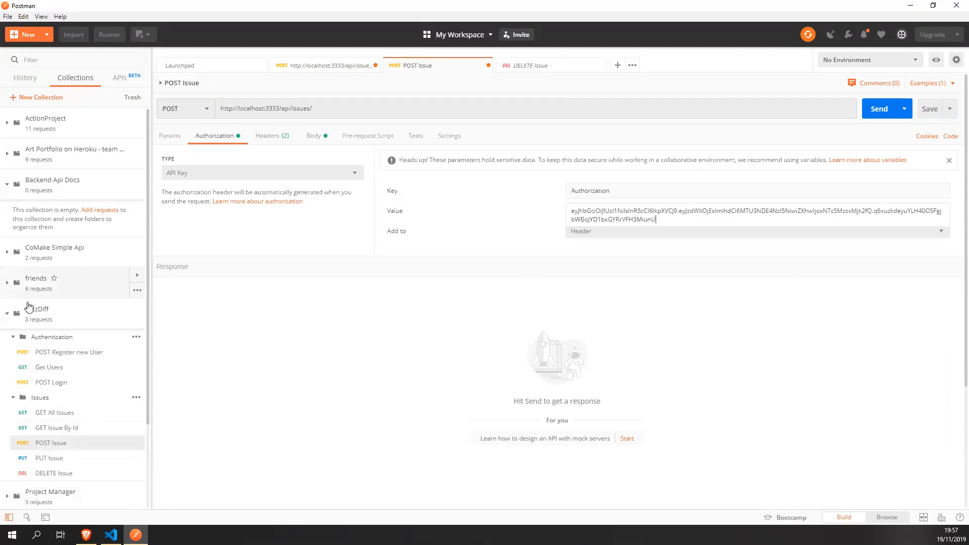
{"action": "left_click", "coordinate": [13, 398]}
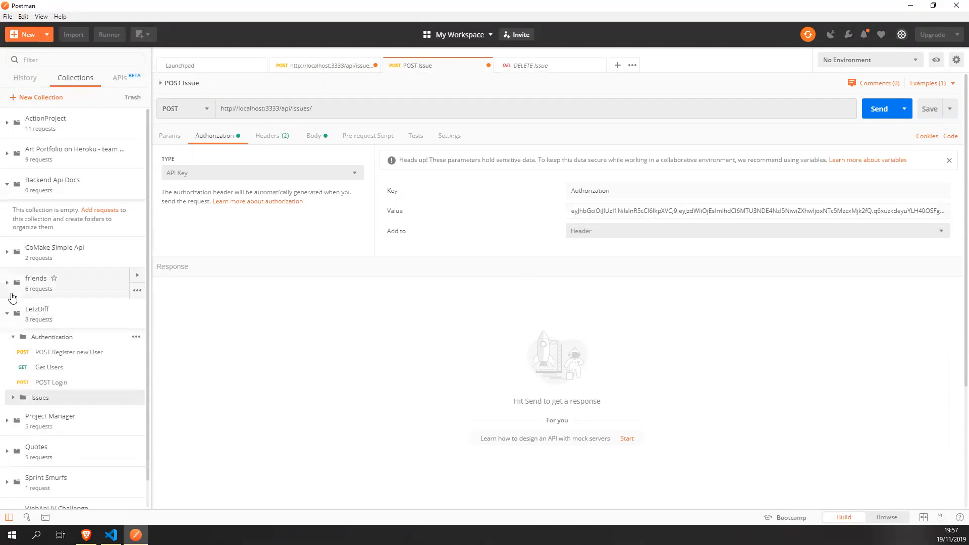
{"action": "mouse_move", "coordinate": [264, 87]}
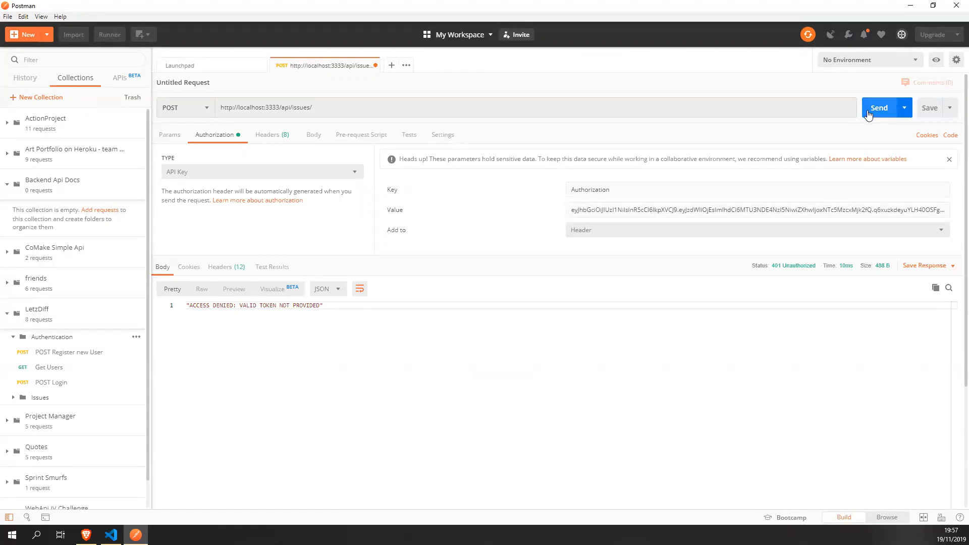
Resend the issues POST and get a 500 null-description constraint error.
{"action": "left_click", "coordinate": [878, 107]}
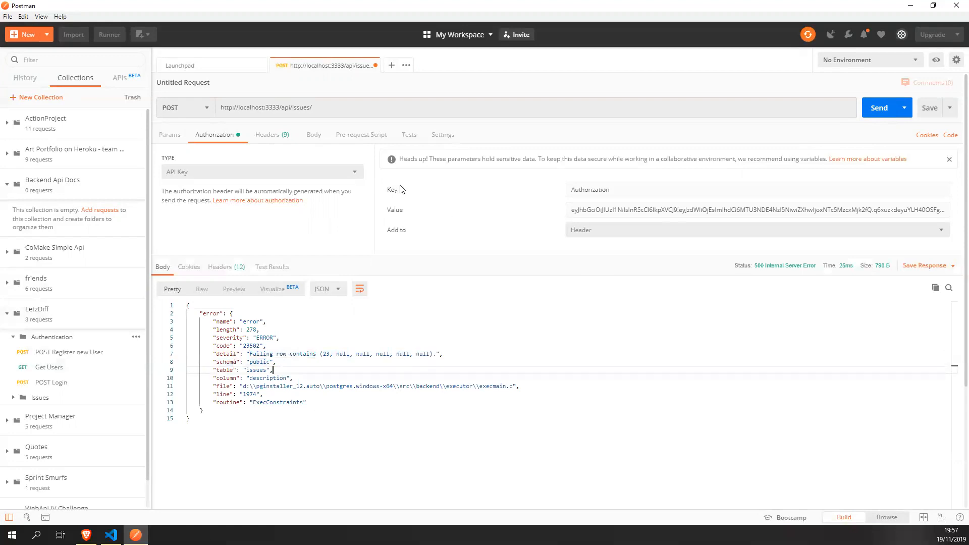
Switch the request body to raw JSON and check POST Issue in LetzDiff.
{"action": "left_click", "coordinate": [313, 135]}
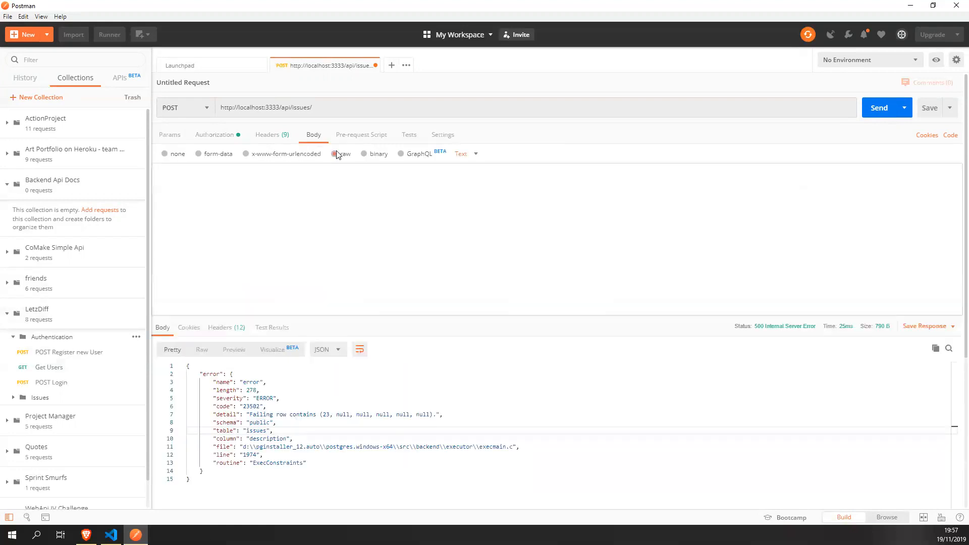
{"action": "left_click", "coordinate": [335, 153]}
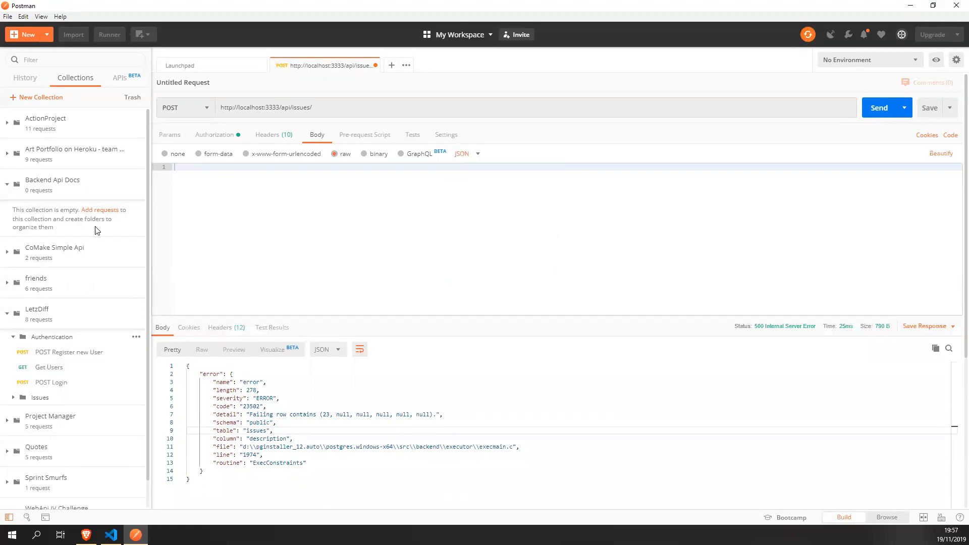
{"action": "left_click", "coordinate": [39, 397]}
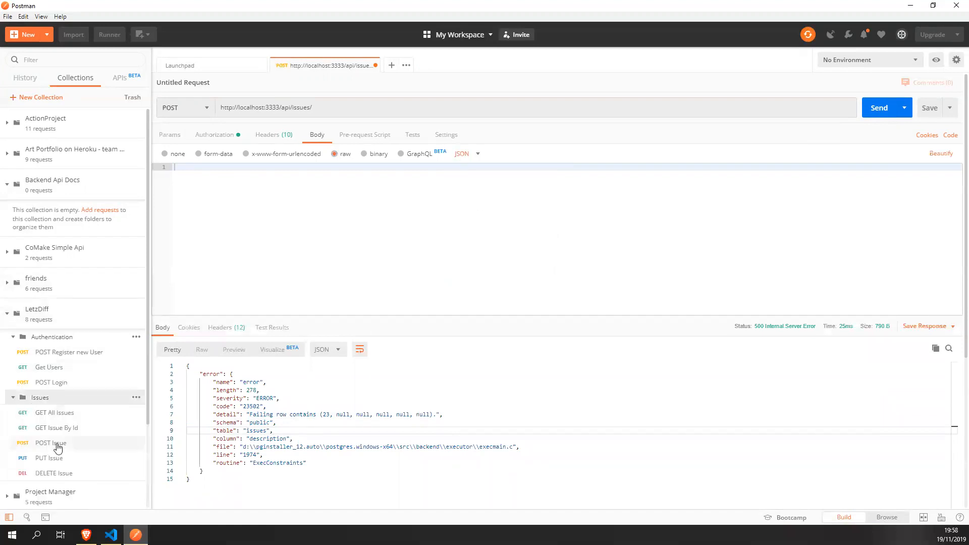
{"action": "left_click", "coordinate": [50, 443]}
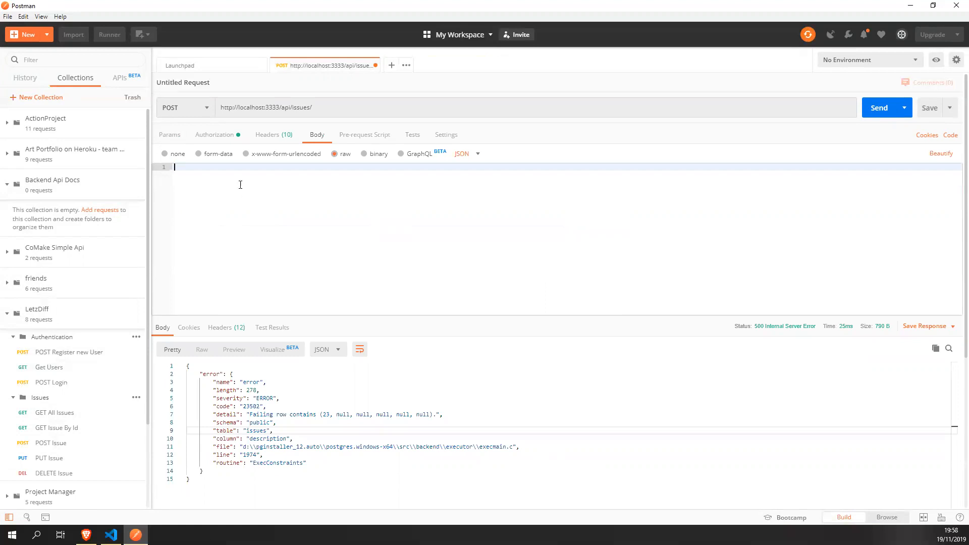
Enter issue JSON describing a big oil spill for 3 weeks and send it.
{"action": "type", "text": "{\"description\": \"The wall is crubminling down\", \"latitude\": 51.453545, \"longitude\": -2.587125, \"imgURL\": \"https://i.imgur.com/jqXBn1J.png\", \"user_id\": 1}"}
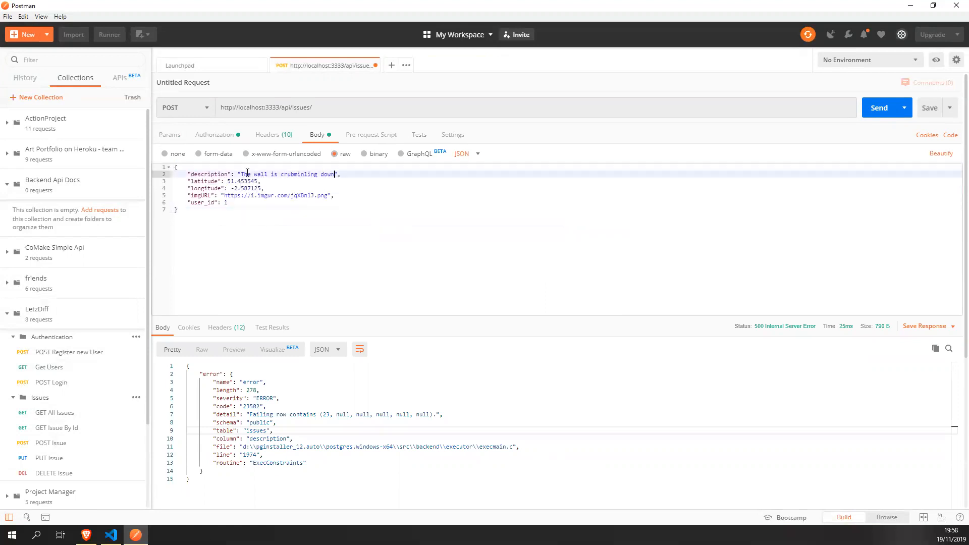
{"action": "double_click", "coordinate": [288, 173]}
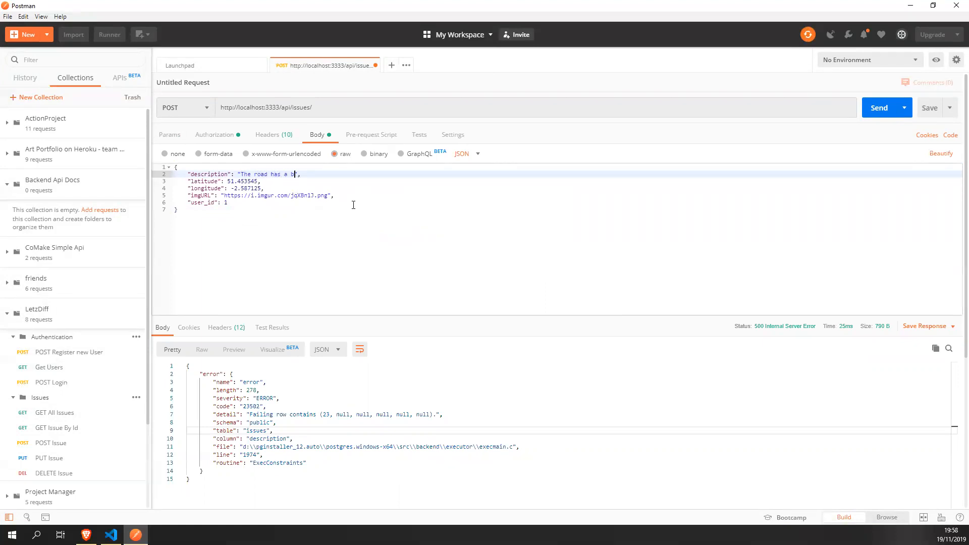
{"action": "type", "text": "ig oil spil"}
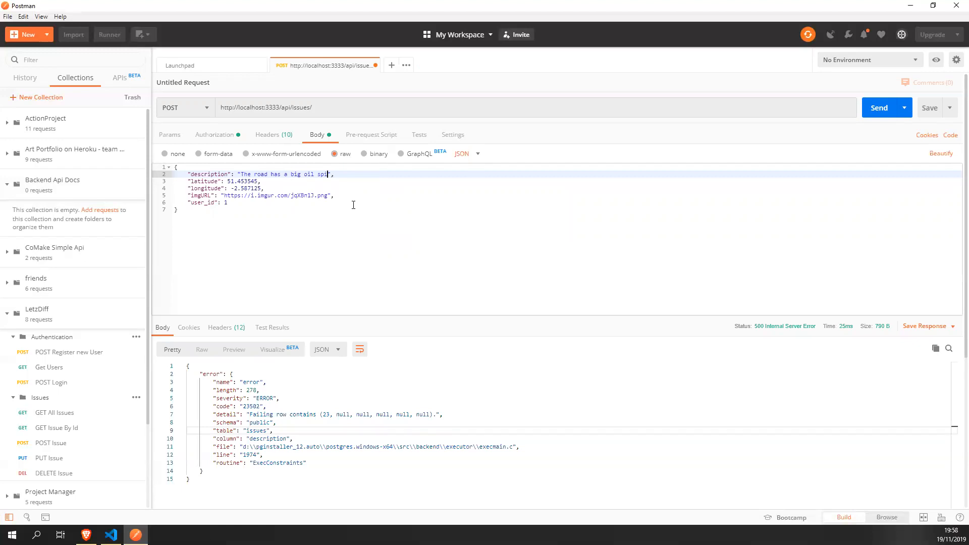
{"action": "type", "text": "for 3 weeks"}
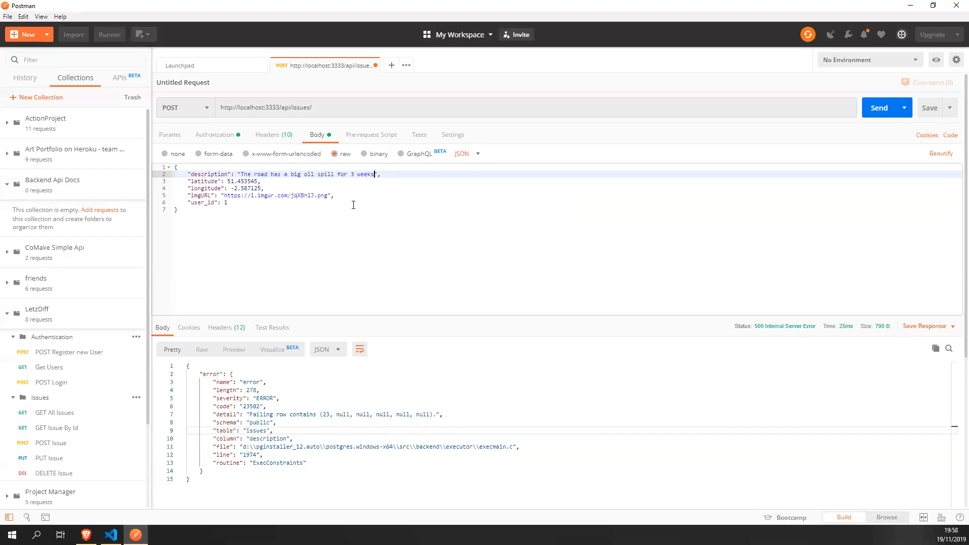
{"action": "type", "text": "already"}
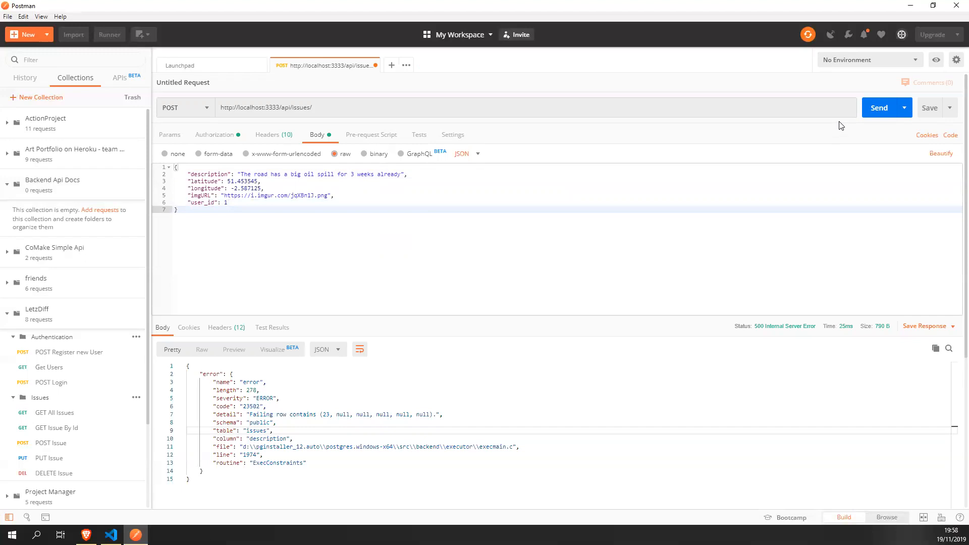
{"action": "left_click", "coordinate": [879, 107]}
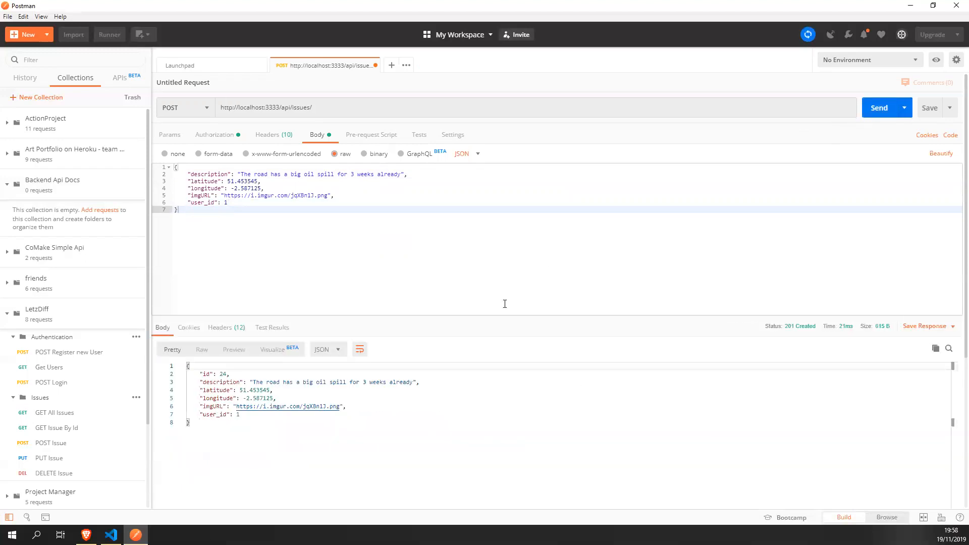
{"action": "mouse_move", "coordinate": [315, 232]}
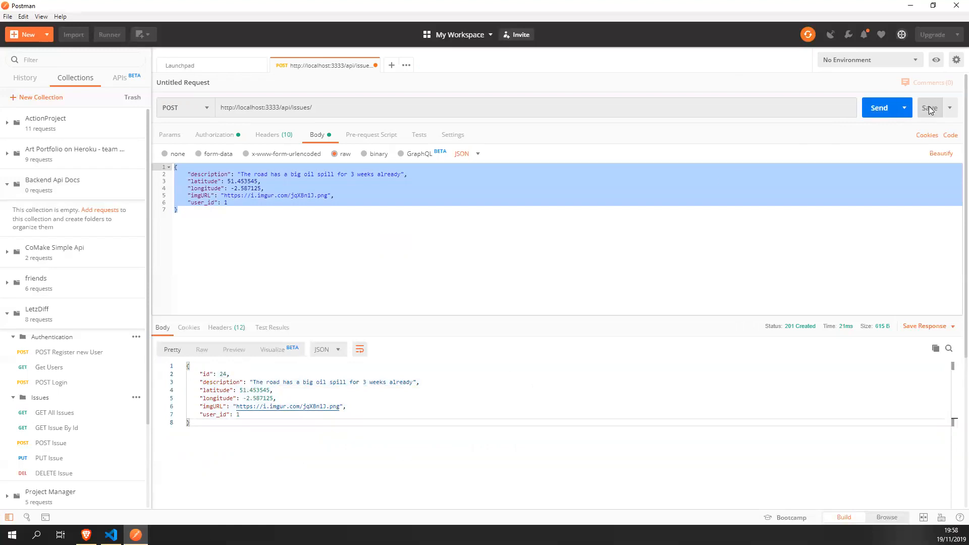
Save the request as 'POST Issue' in the Backend Api Docs collection.
{"action": "left_click", "coordinate": [930, 107]}
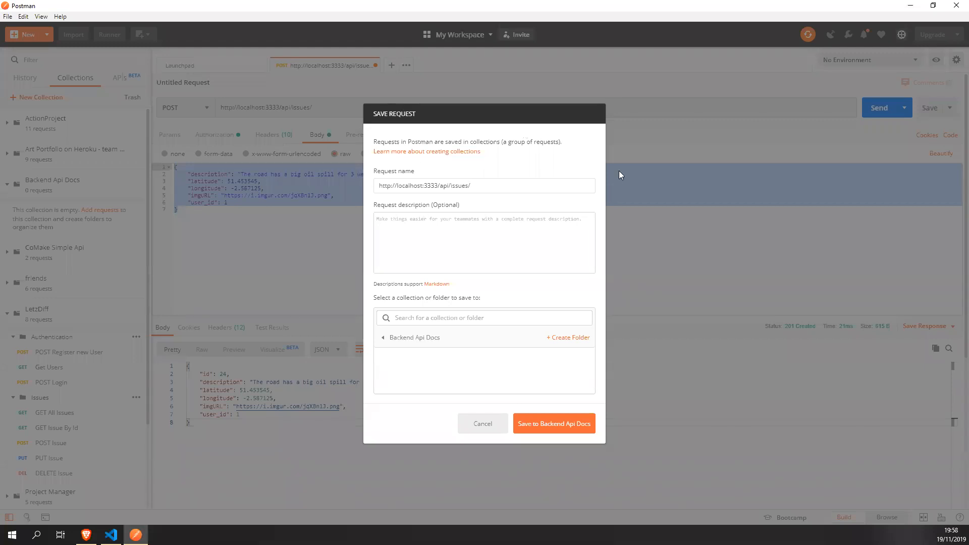
{"action": "left_click", "coordinate": [484, 186]}
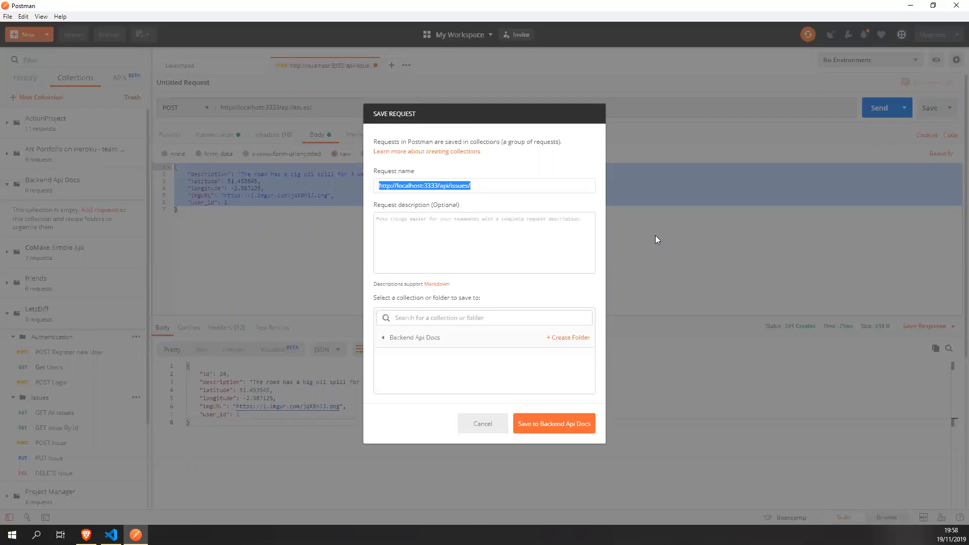
{"action": "type", "text": "POST"}
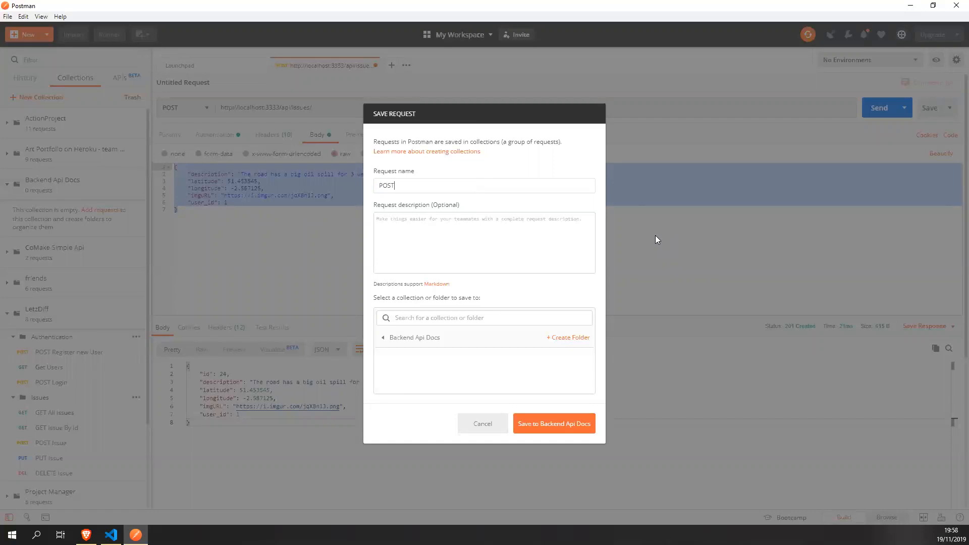
{"action": "type", "text": "Issue"}
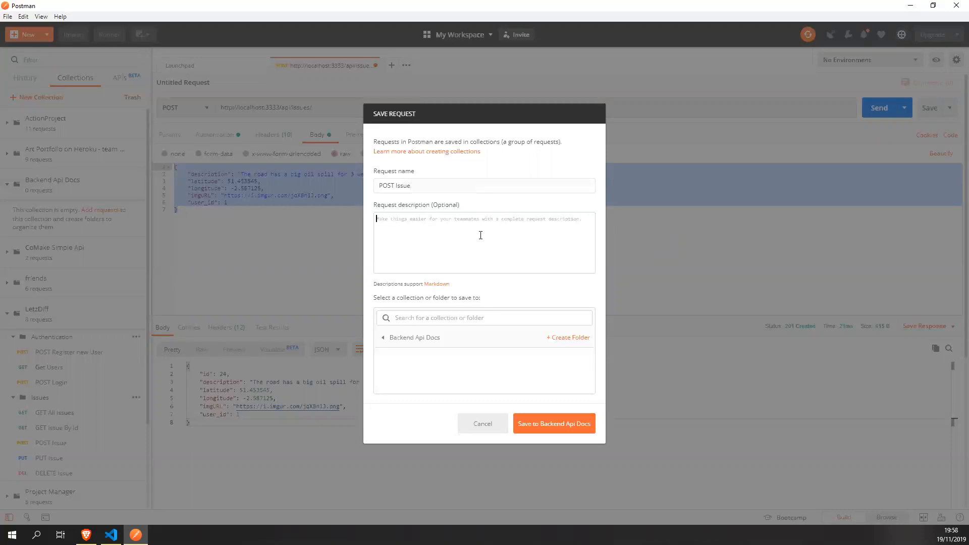
{"action": "left_click", "coordinate": [389, 337]}
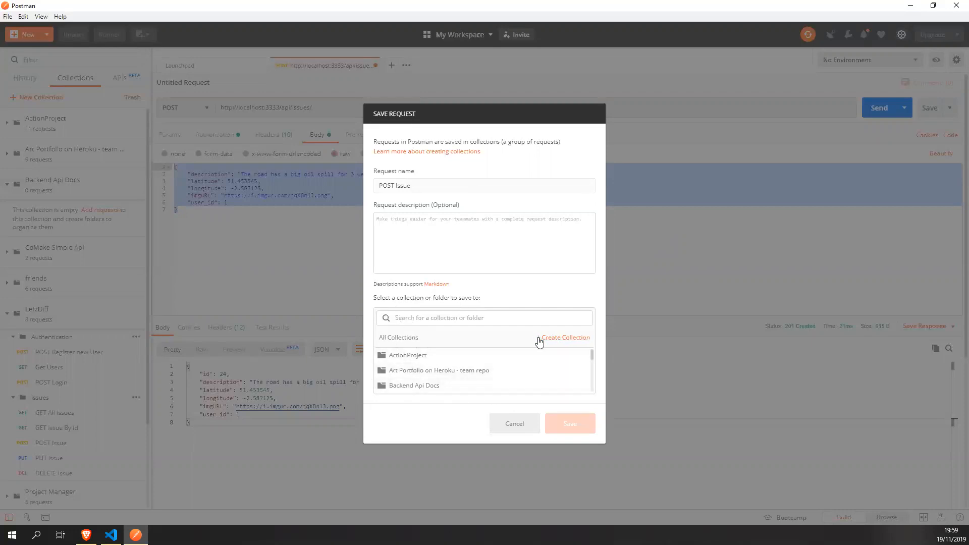
{"action": "left_click", "coordinate": [413, 385]}
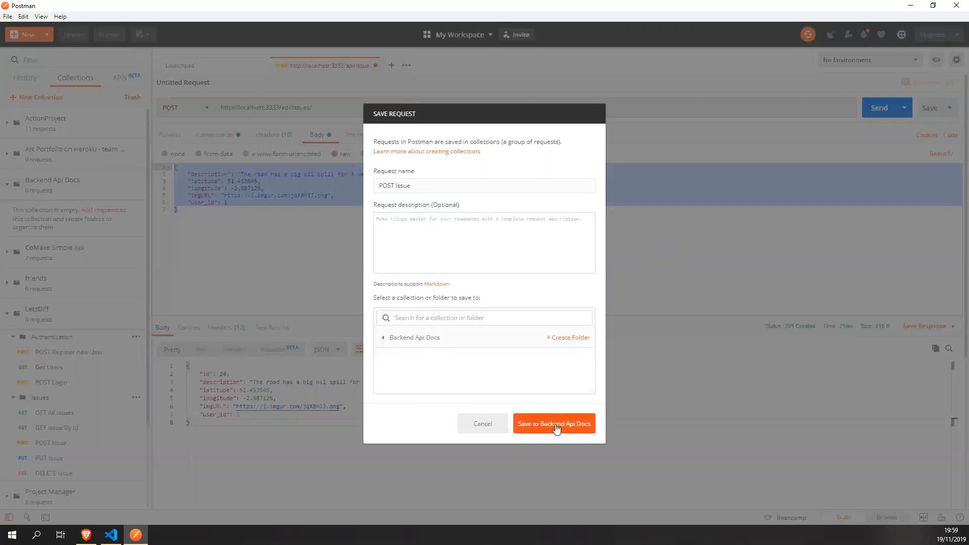
{"action": "left_click", "coordinate": [554, 423]}
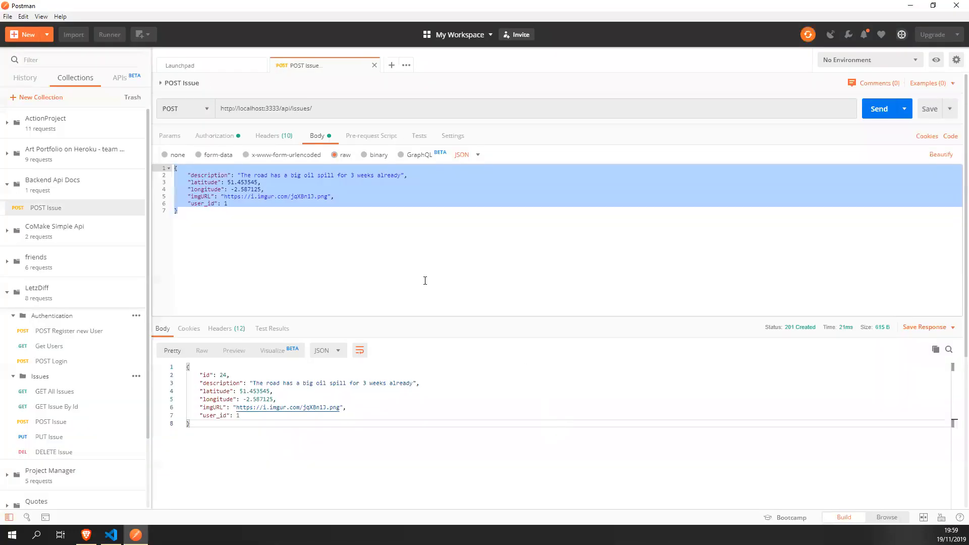
Open the View more actions menu for Backend Api Docs.
{"action": "left_click", "coordinate": [414, 210]}
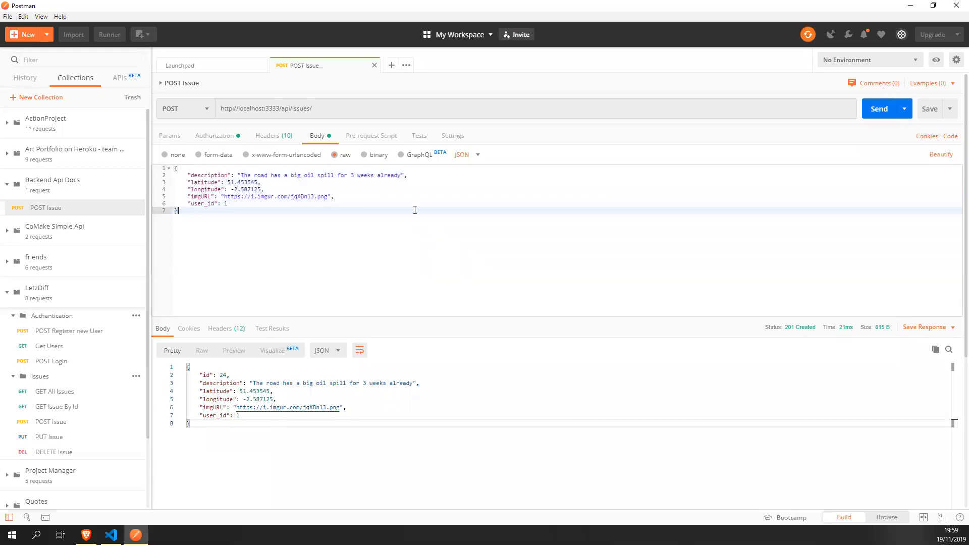
{"action": "mouse_move", "coordinate": [88, 267]}
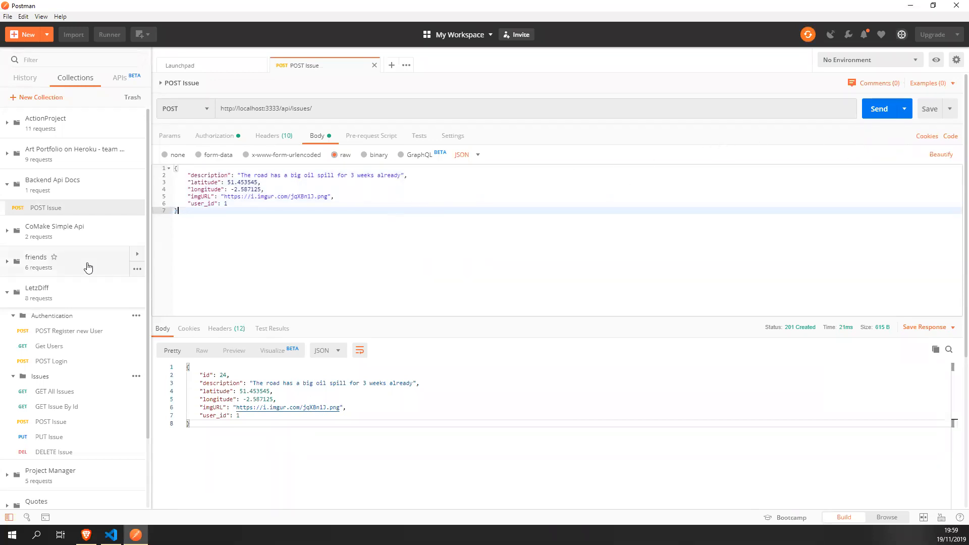
{"action": "mouse_move", "coordinate": [133, 193]}
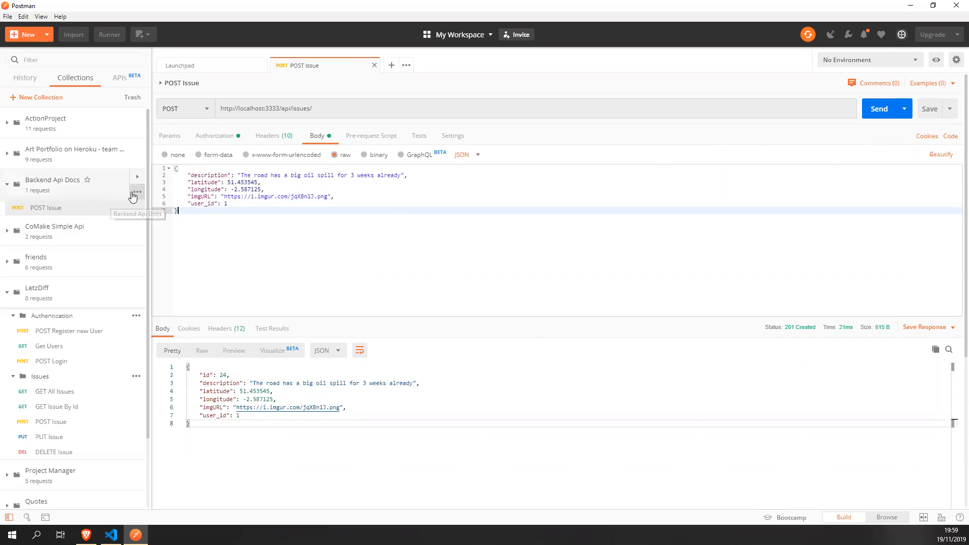
{"action": "left_click", "coordinate": [137, 193]}
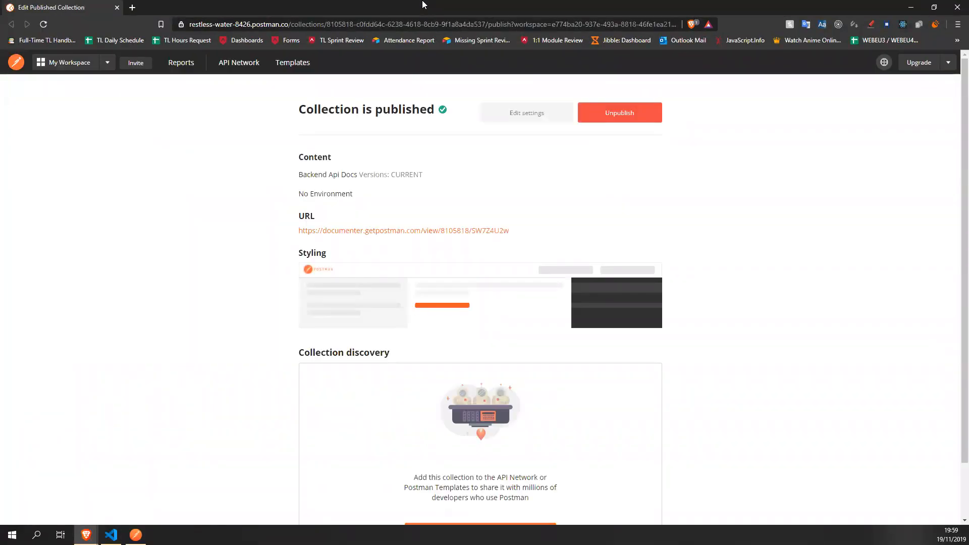
{"action": "scroll", "scroll_direction": "down", "scroll_amount": 3}
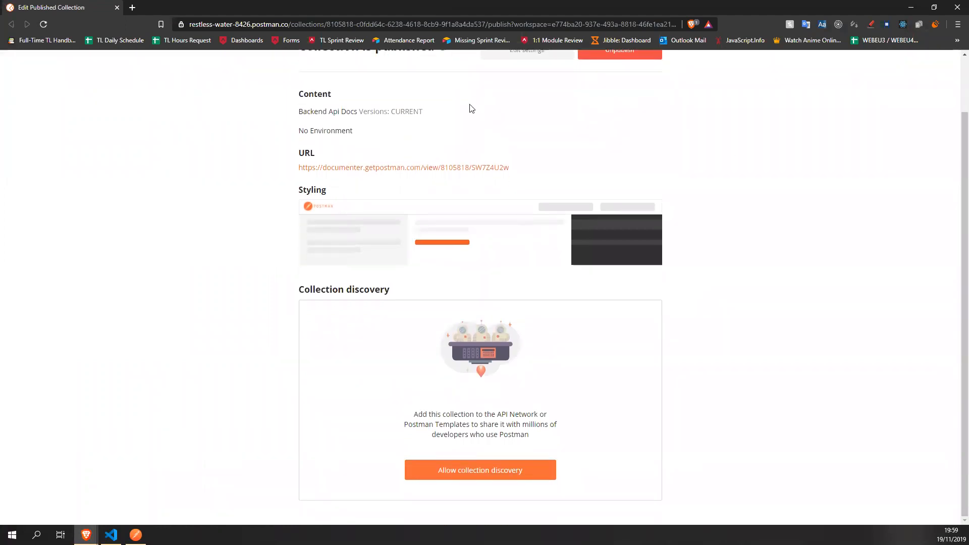
{"action": "scroll", "scroll_direction": "down", "scroll_amount": 3}
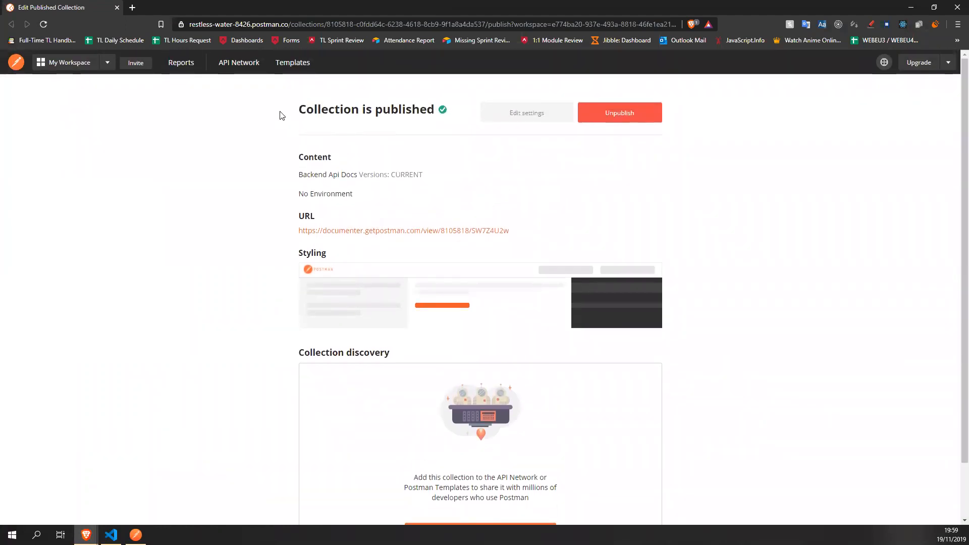
{"action": "left_click", "coordinate": [402, 230]}
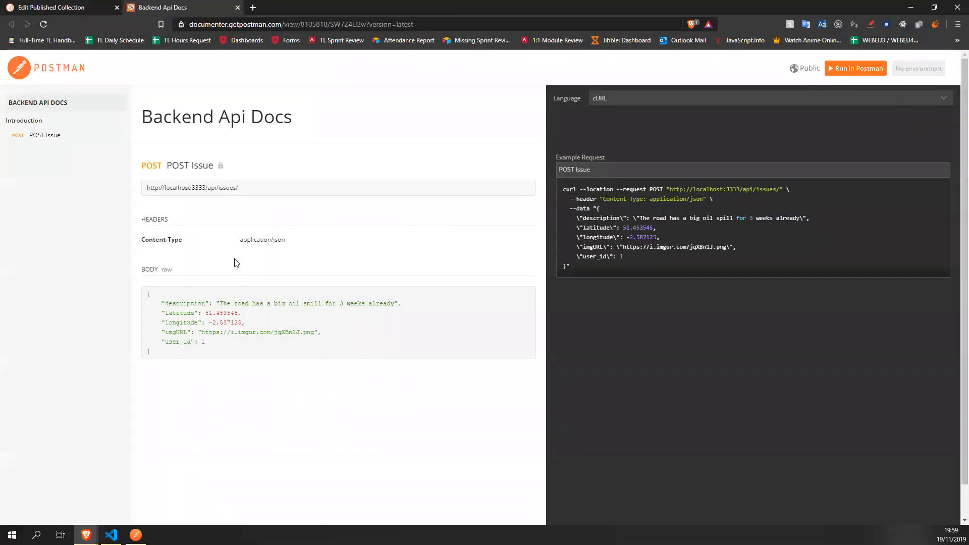
{"action": "mouse_move", "coordinate": [399, 271]}
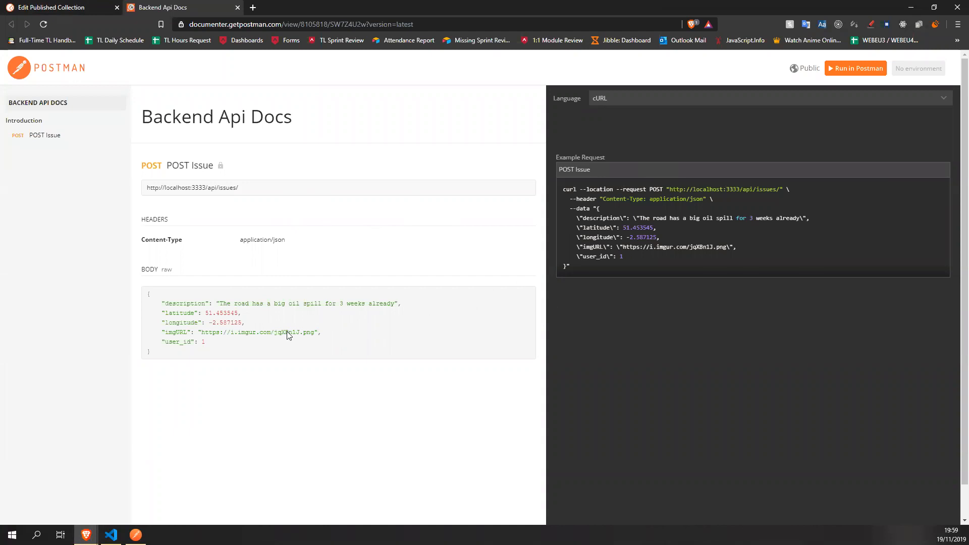
{"action": "mouse_move", "coordinate": [567, 173]}
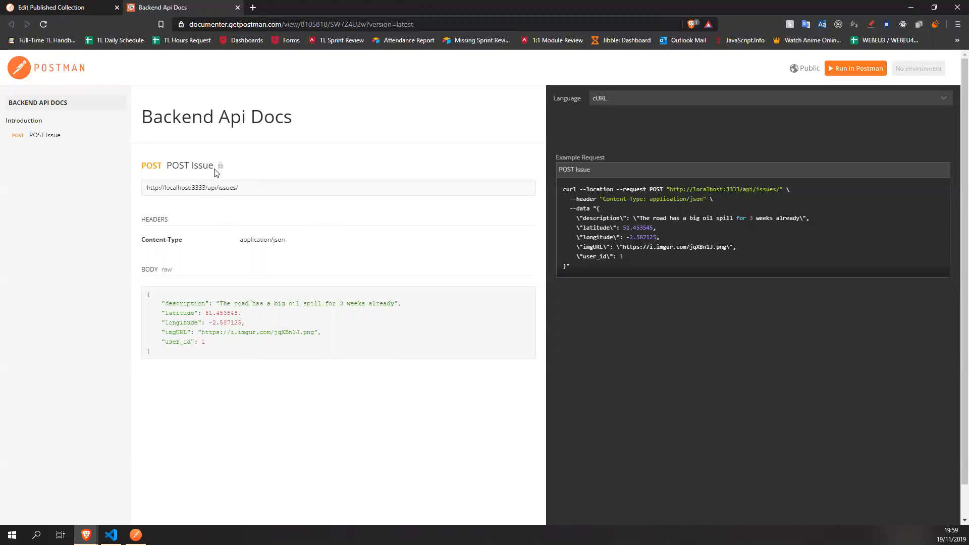
{"action": "mouse_move", "coordinate": [224, 163]}
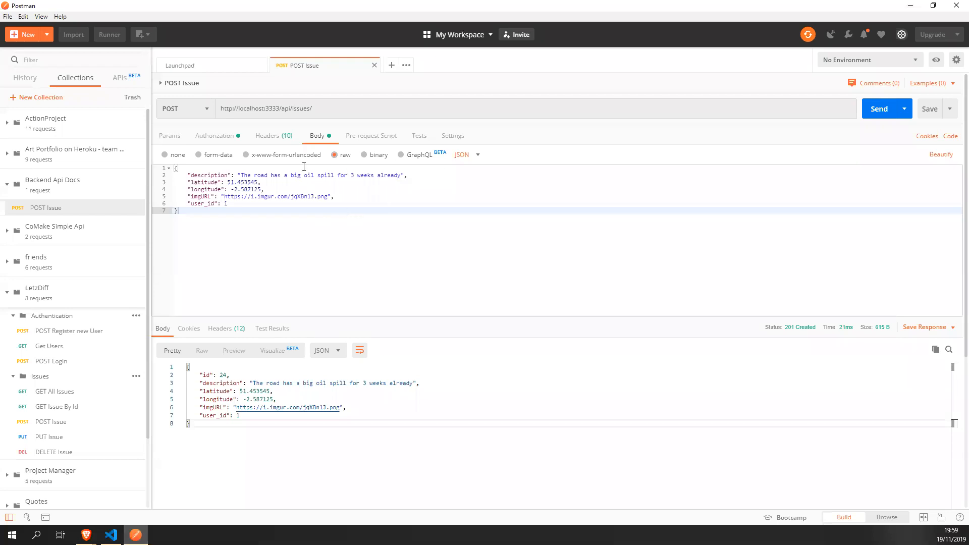
{"action": "left_click", "coordinate": [273, 136]}
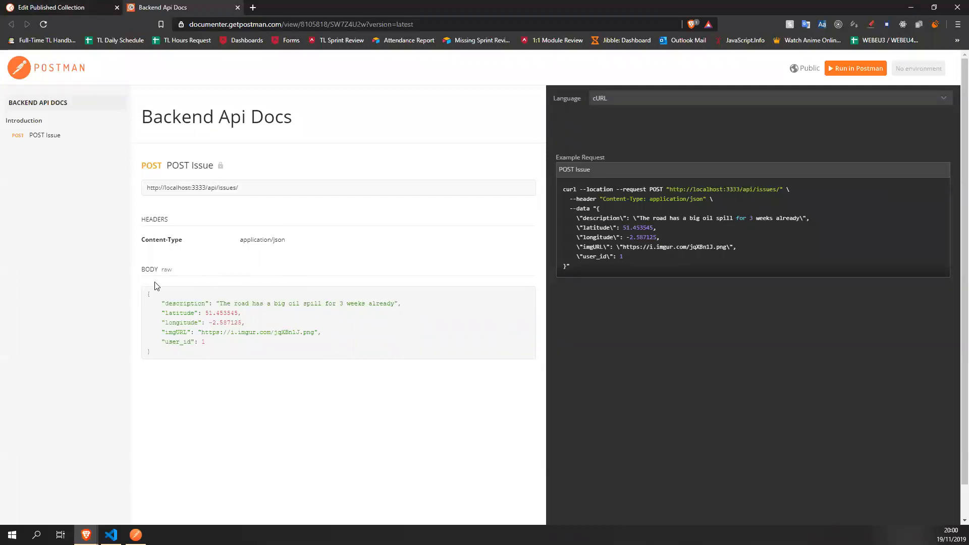
{"action": "mouse_move", "coordinate": [155, 483]}
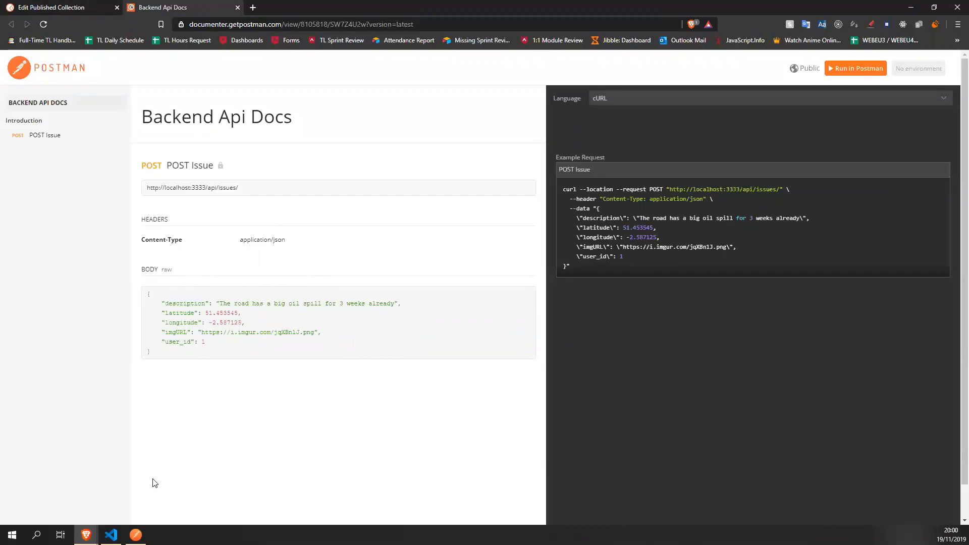
{"action": "left_click", "coordinate": [85, 535]}
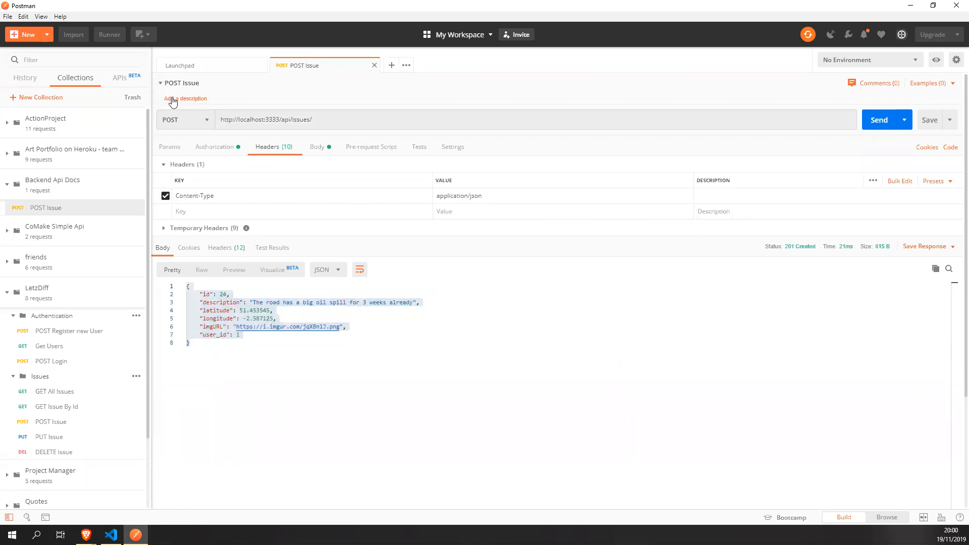
Describe POST Issue as creating and returning a new post, with a fenced example.
{"action": "left_click", "coordinate": [185, 99]}
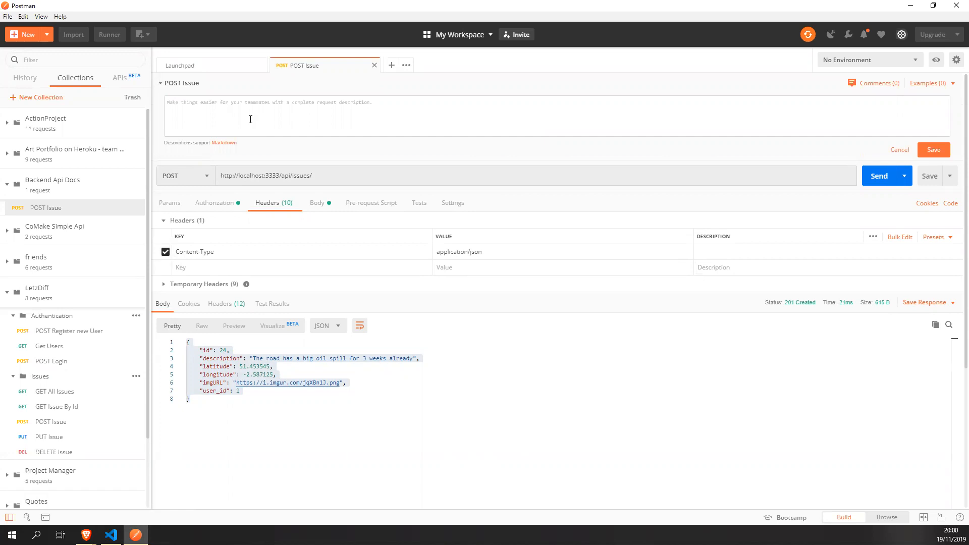
{"action": "type", "text": "This endpoint will create"}
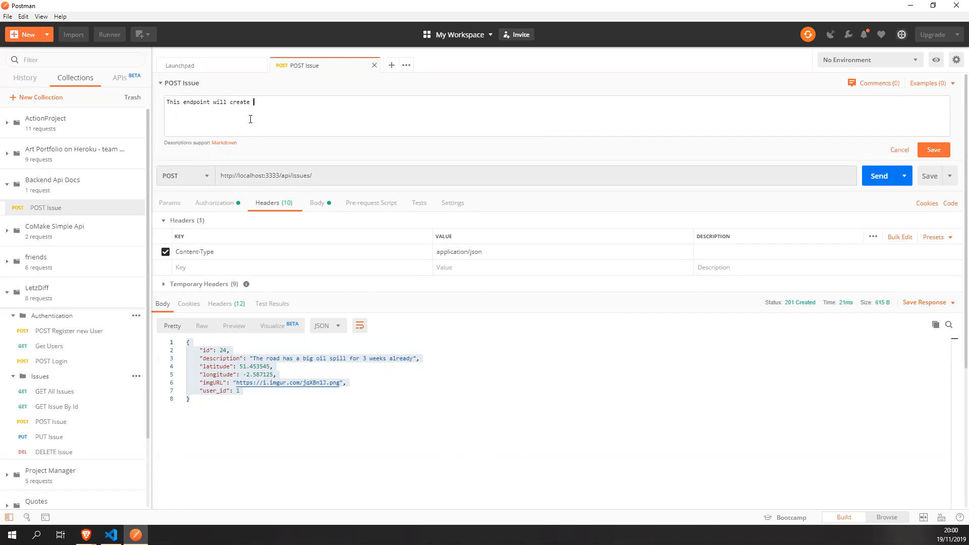
{"action": "type", "text": "a new post in the data"}
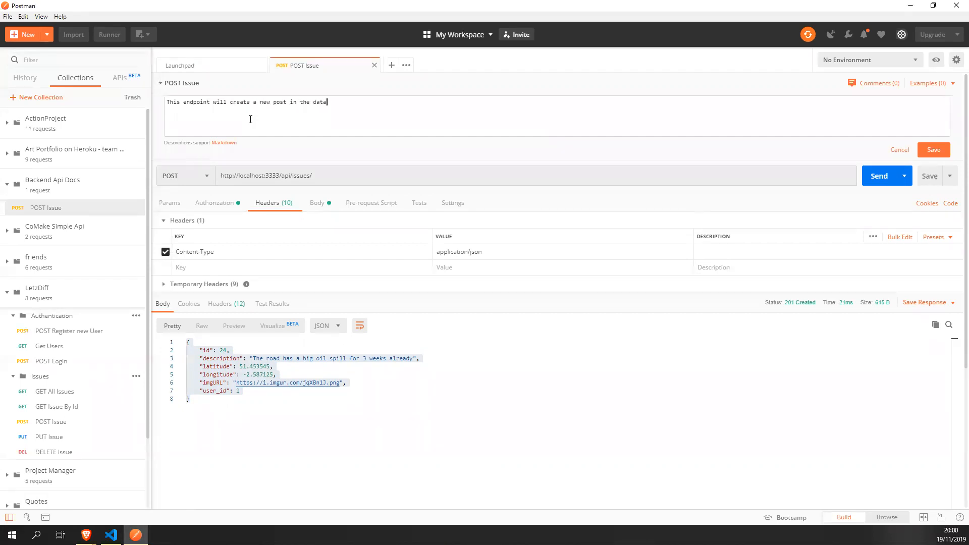
{"action": "type", "text": "base and it will re"}
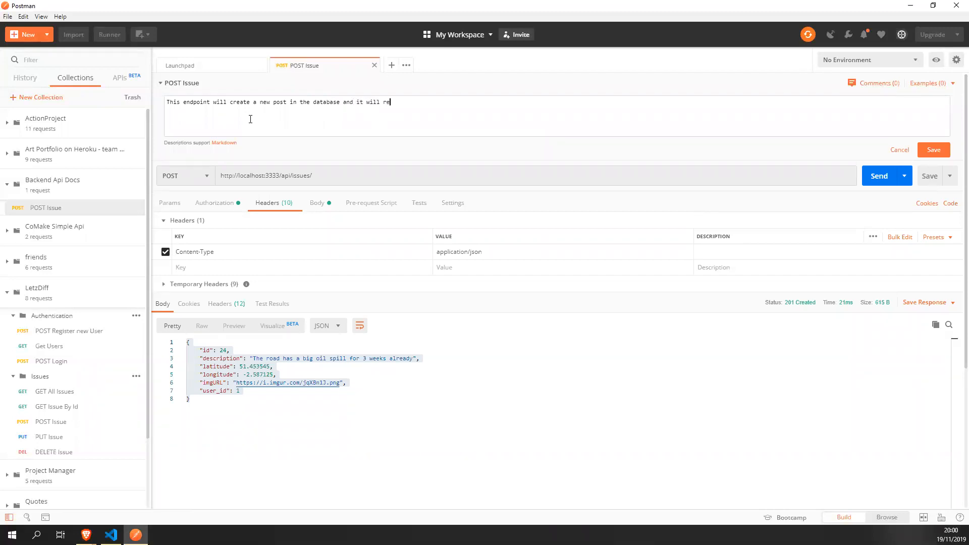
{"action": "type", "text": "turn the newly created post"}
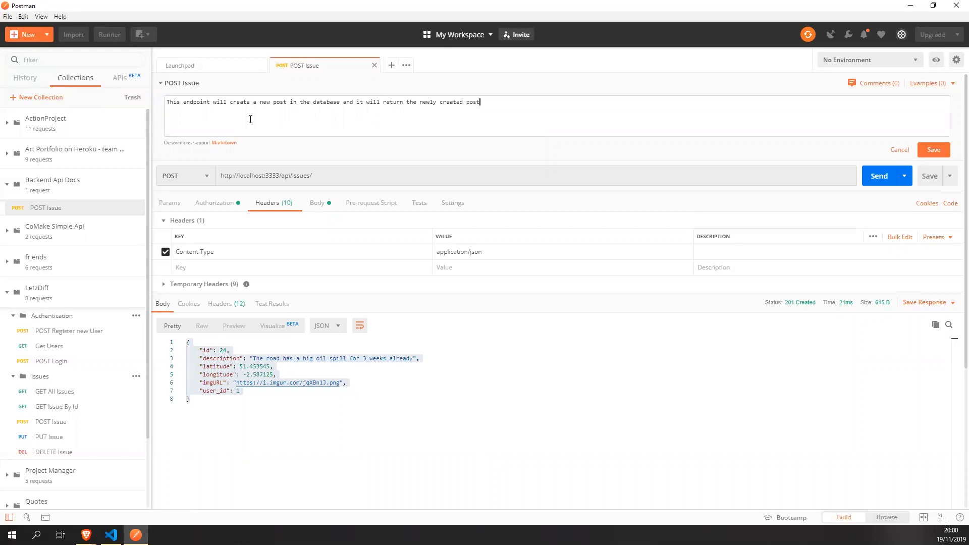
{"action": "type", "text": "Ex"}
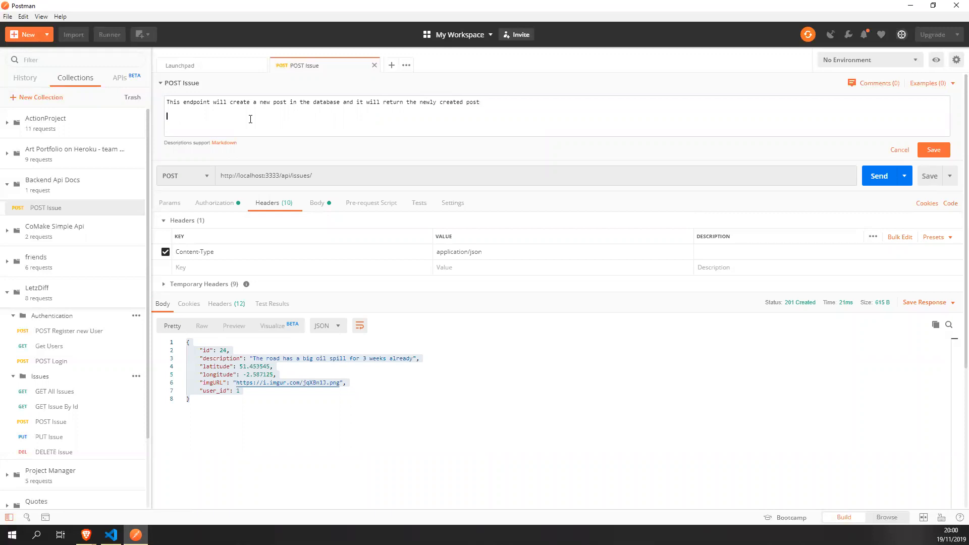
{"action": "type", "text": "```"}
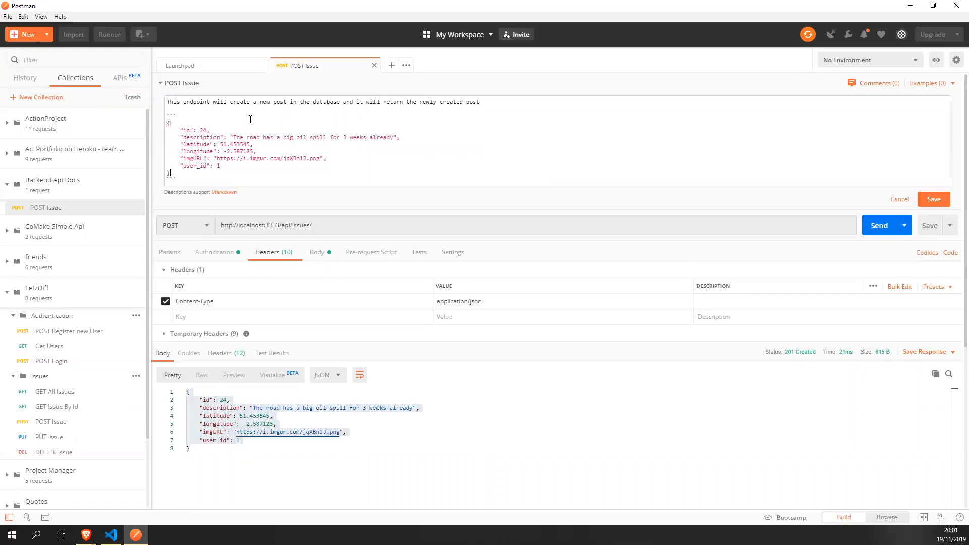
Replace example values with types: string, float, imgURL string, unsigned integer.
{"action": "double_click", "coordinate": [204, 130]}
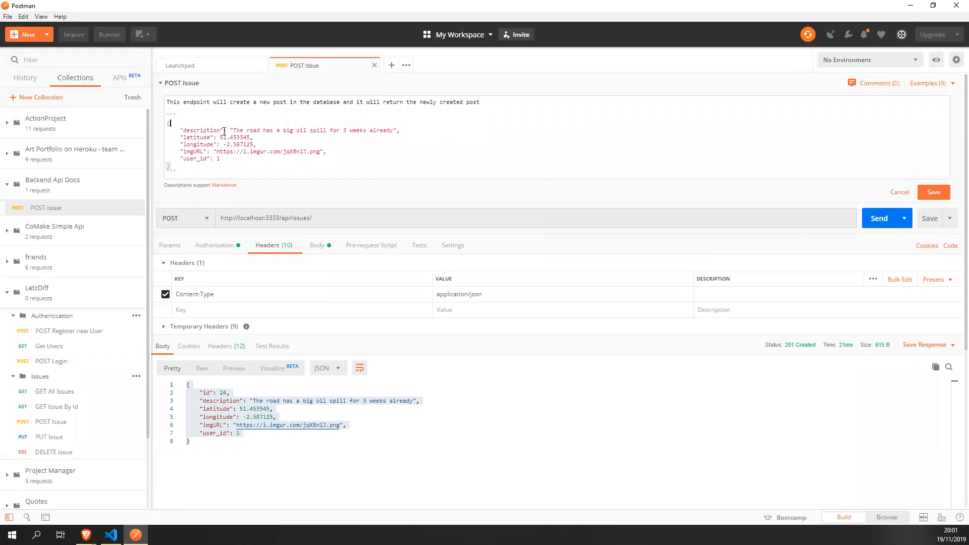
{"action": "left_click_drag", "start_coordinate": [232, 130], "coordinate": [395, 130]}
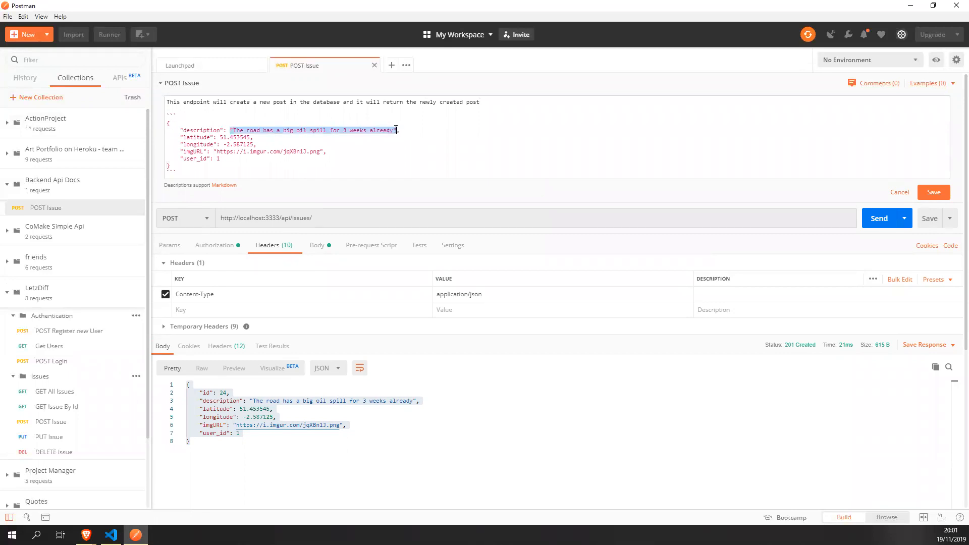
{"action": "type", "text": "string,"}
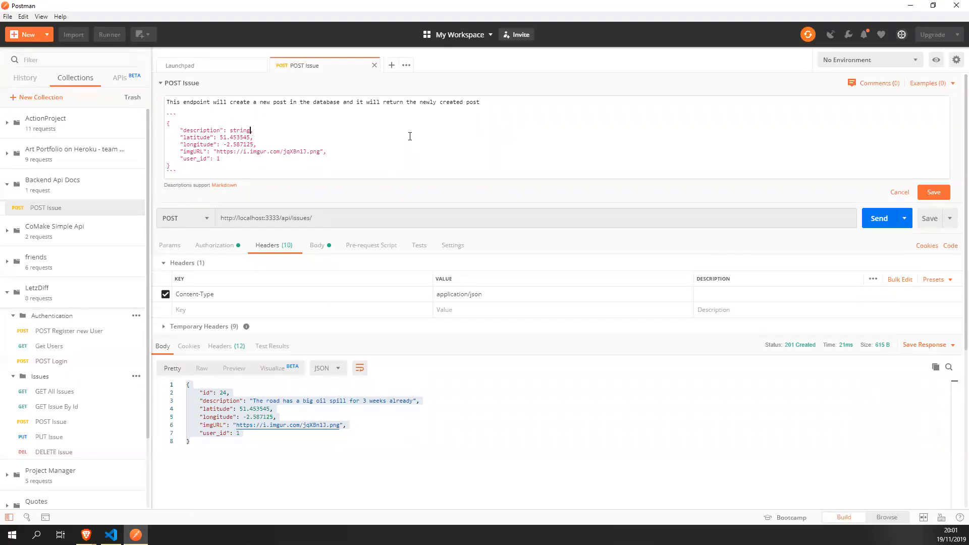
{"action": "double_click", "coordinate": [234, 137]}
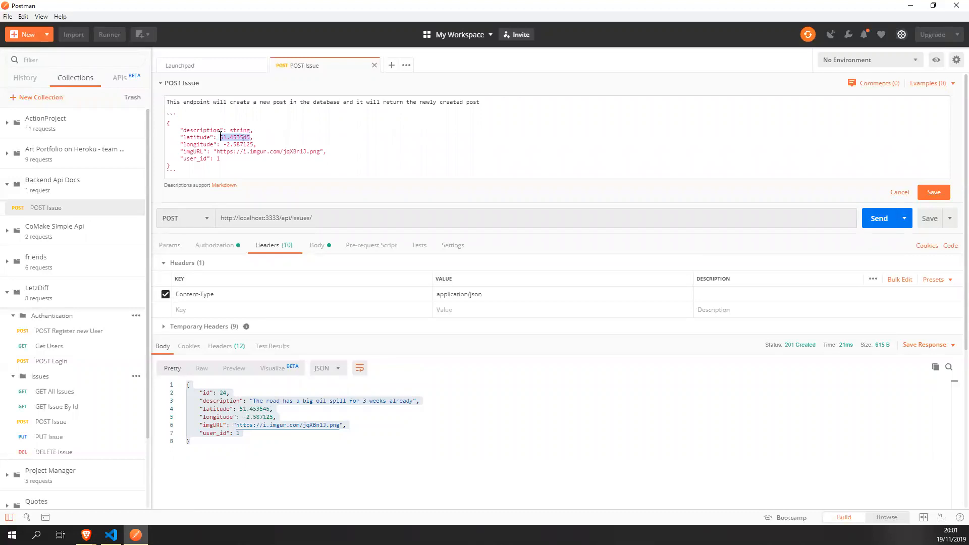
{"action": "type", "text": "float"}
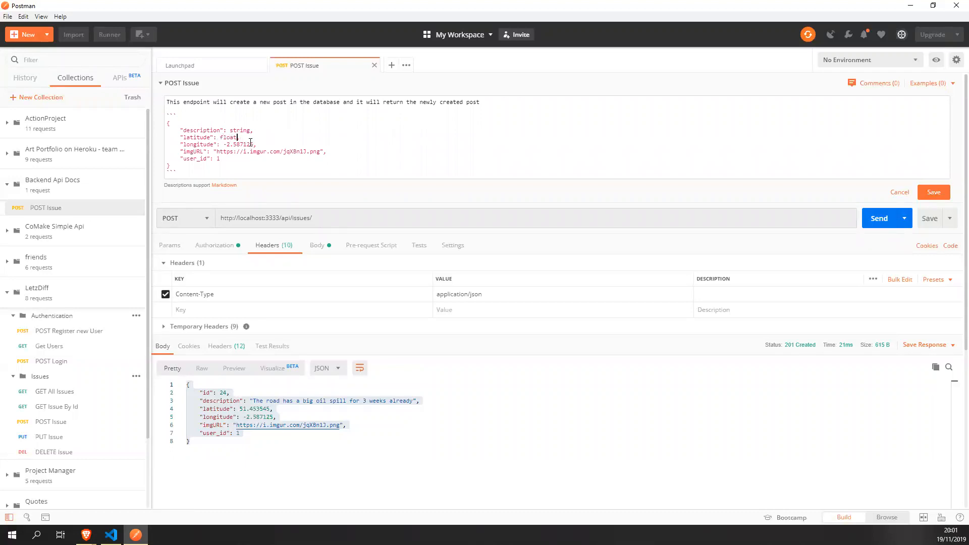
{"action": "double_click", "coordinate": [237, 144]}
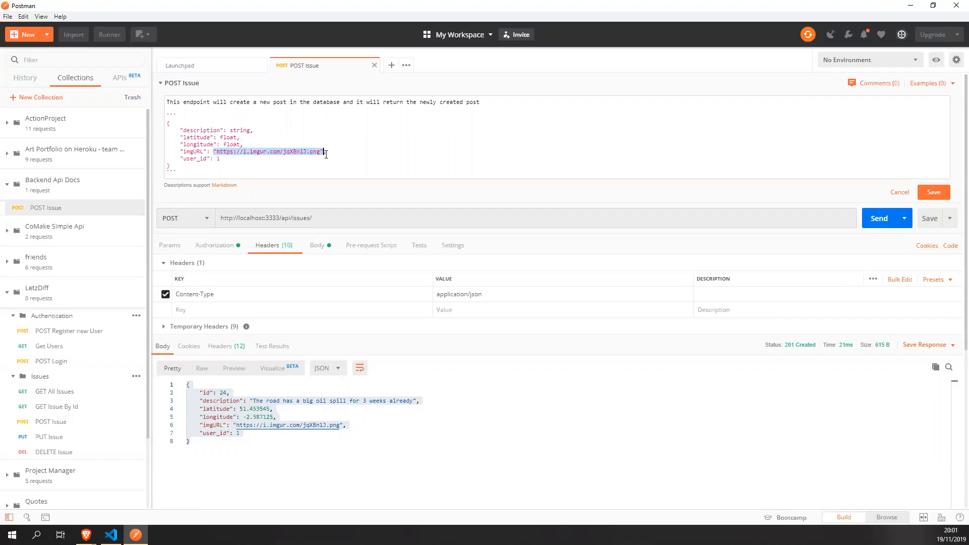
{"action": "key", "text": "Delete"}
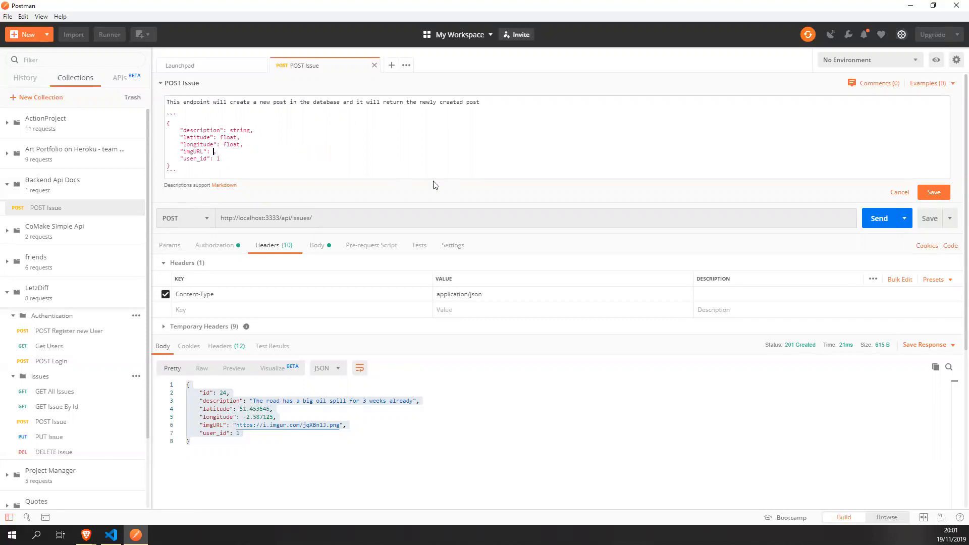
{"action": "type", "text": "ur"}
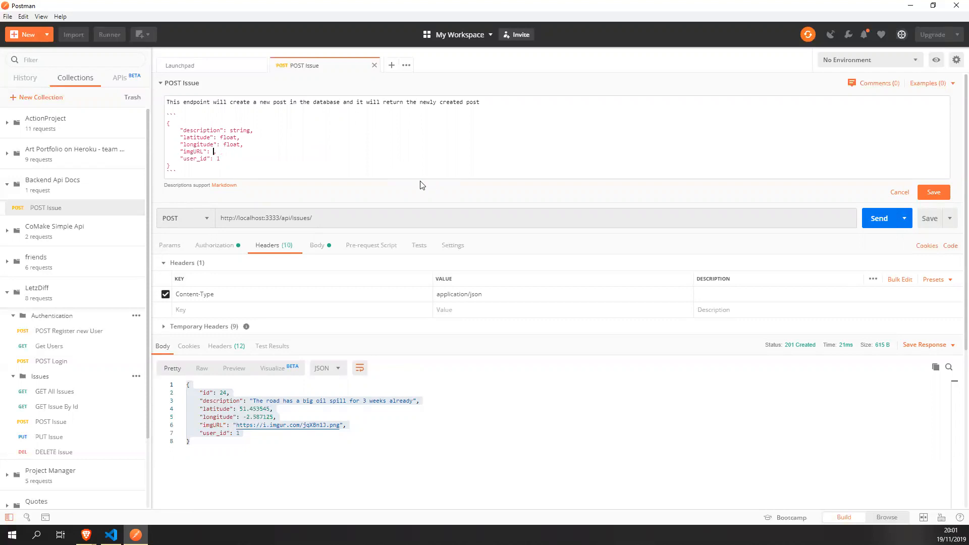
{"action": "type", "text": "string"}
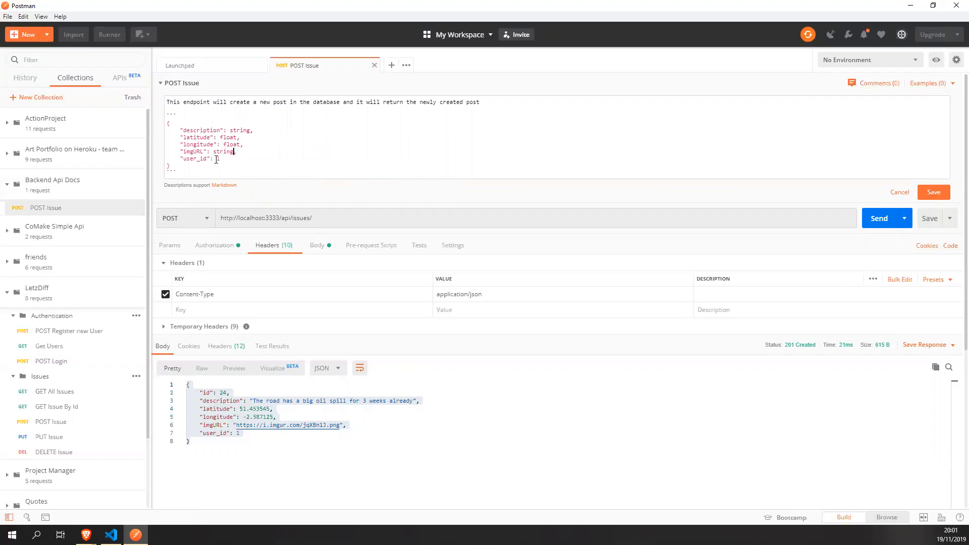
{"action": "type", "text": "in"}
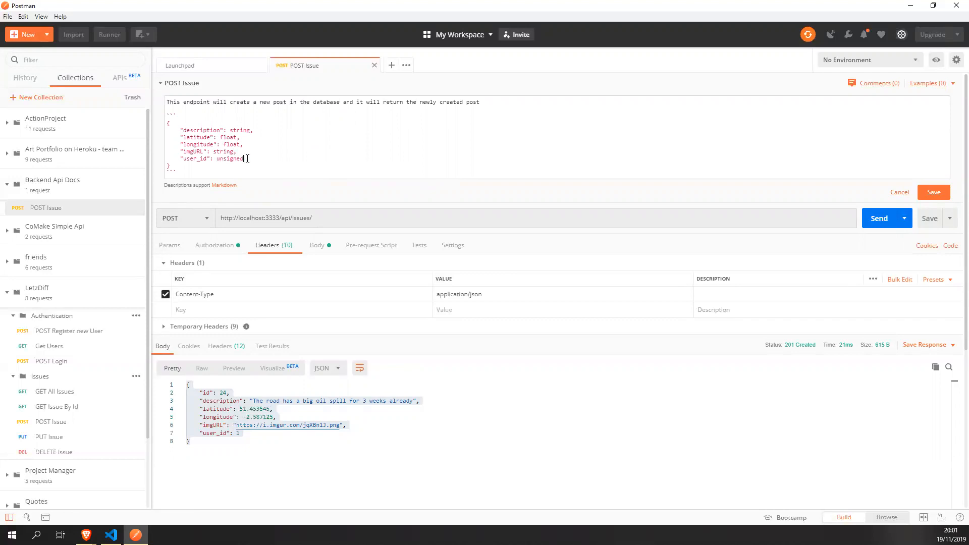
{"action": "type", "text": "integer"}
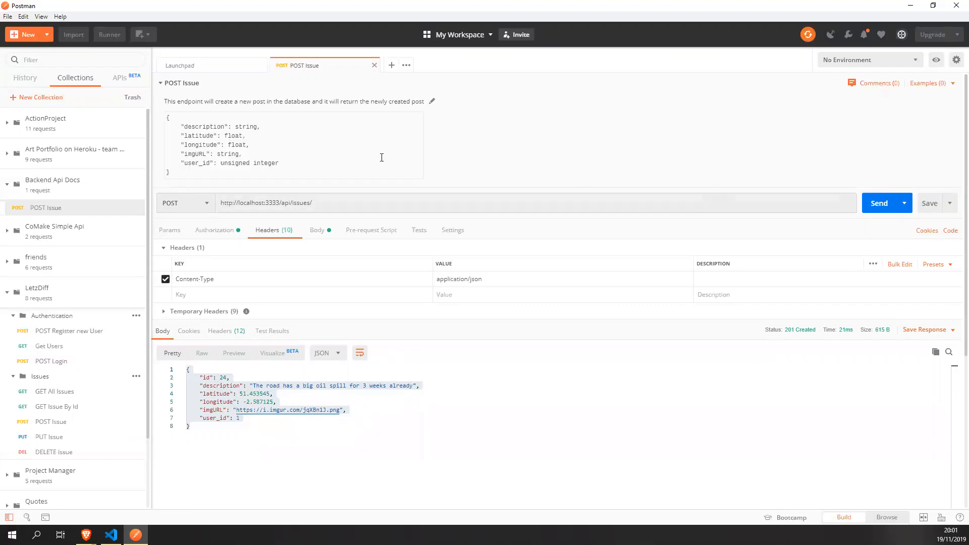
Drop the curly braces around the field list and re-save the description.
{"action": "left_click_drag", "start_coordinate": [167, 118], "coordinate": [278, 167]}
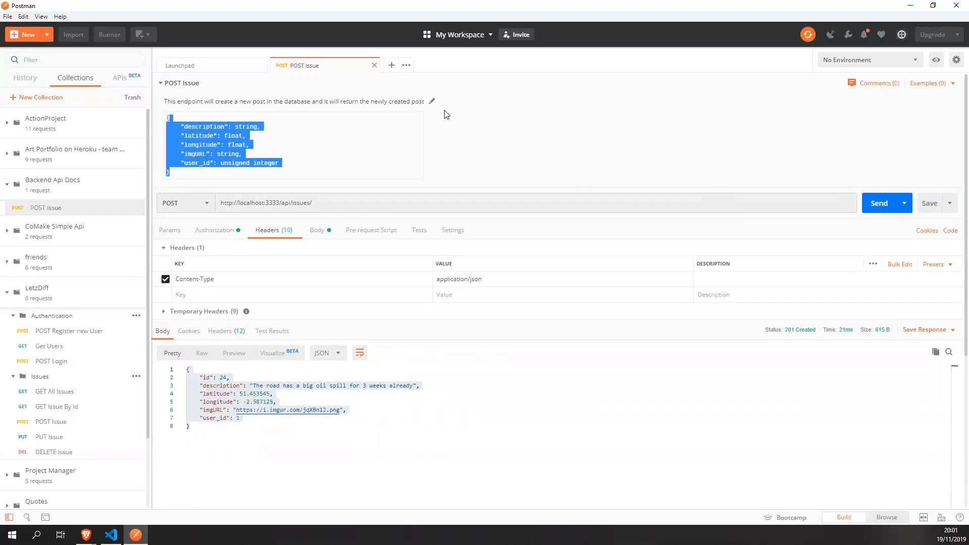
{"action": "left_click", "coordinate": [432, 101]}
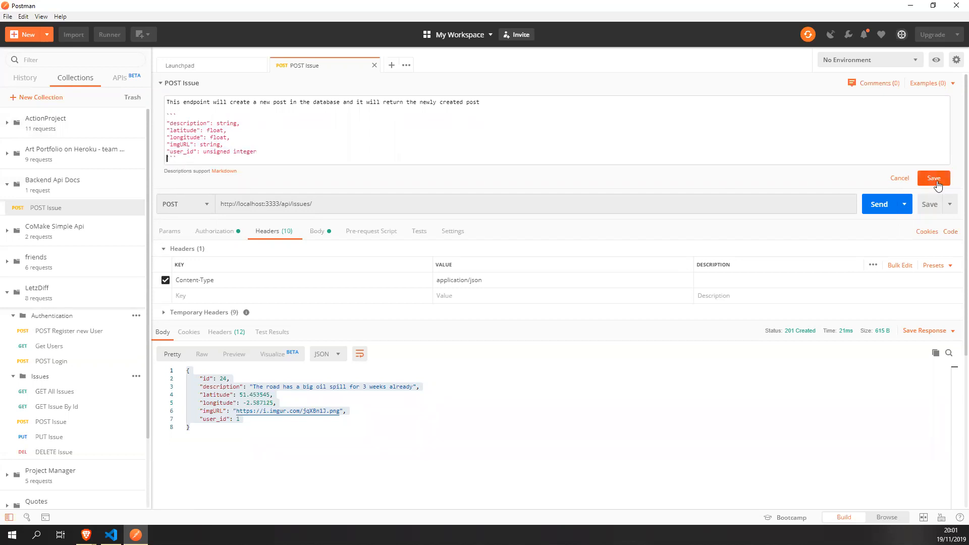
{"action": "left_click", "coordinate": [933, 178]}
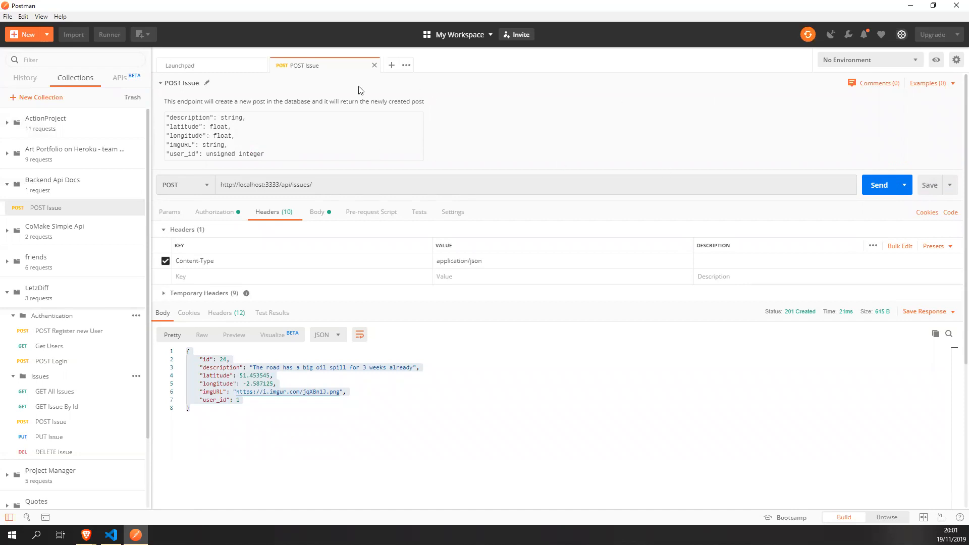
Add the 201 Created response to POST Issue as an example named 'POST Issue'.
{"action": "left_click", "coordinate": [929, 83]}
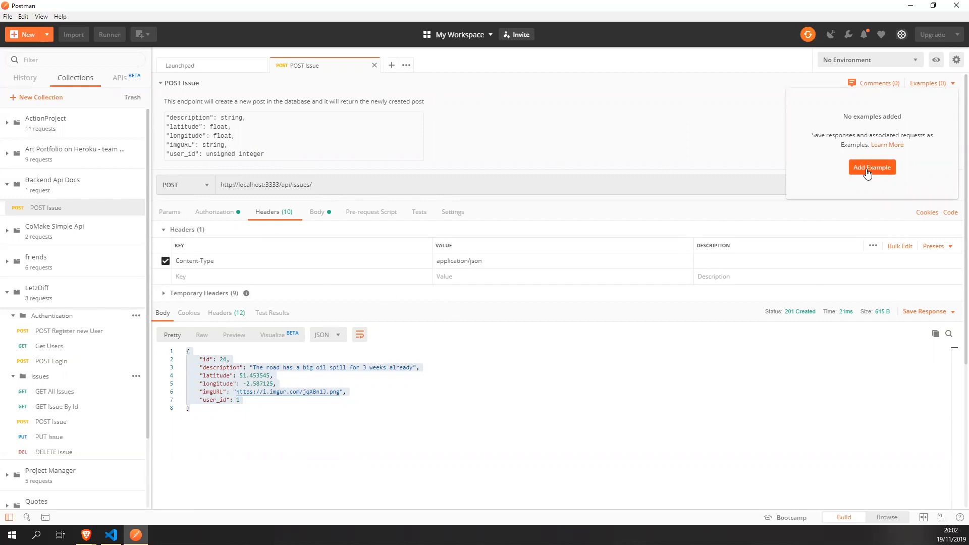
{"action": "left_click", "coordinate": [872, 167]}
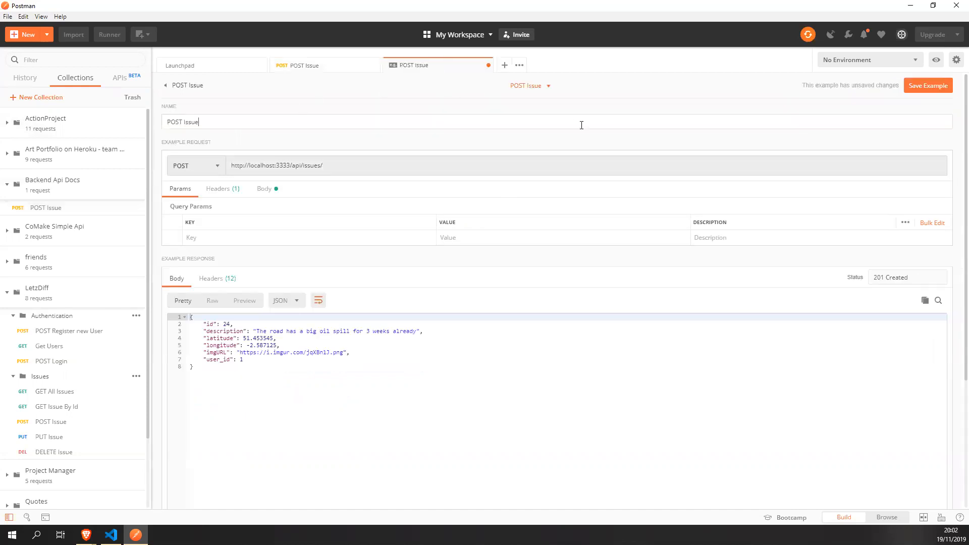
{"action": "left_click", "coordinate": [303, 65]}
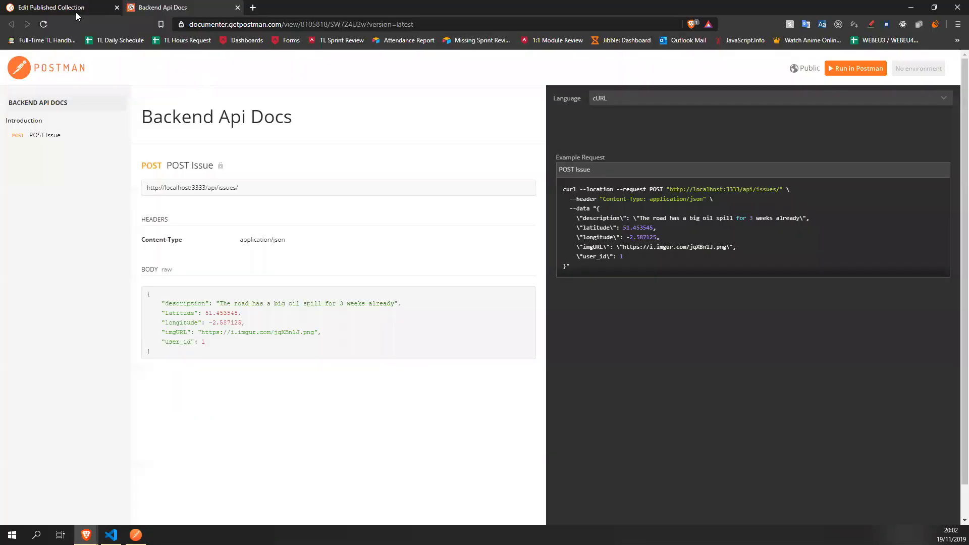
Reload Backend Api Docs to review field descriptions and show the sample in Python Requests.
{"action": "left_click", "coordinate": [42, 24]}
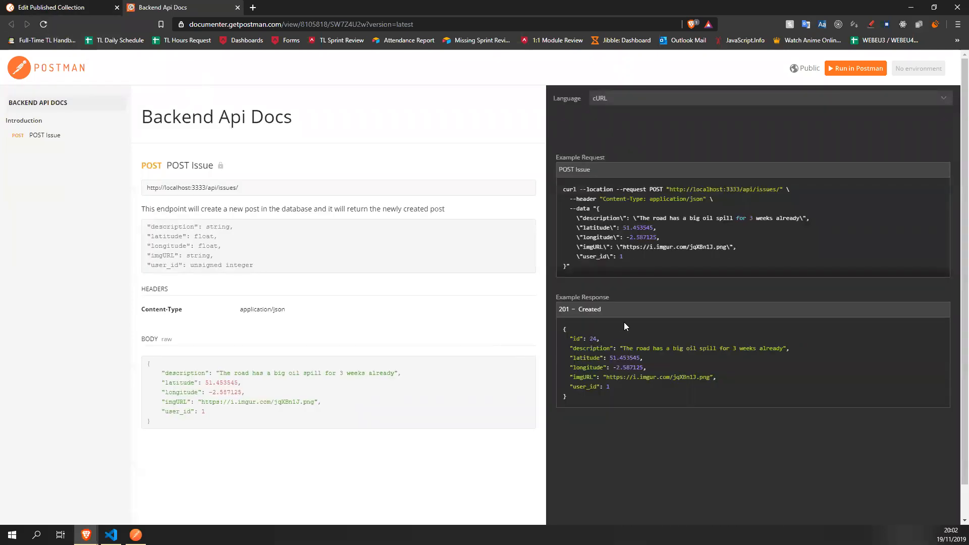
{"action": "mouse_move", "coordinate": [262, 265]}
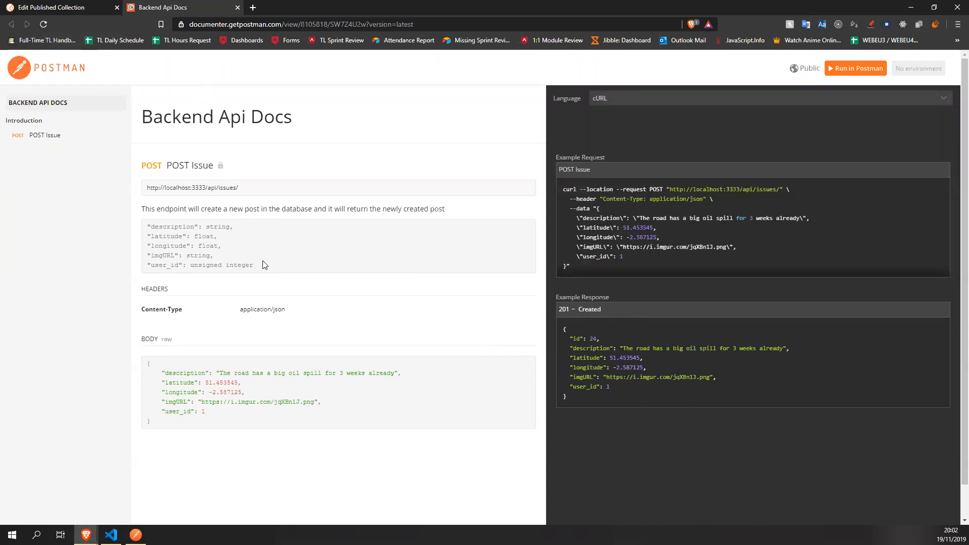
{"action": "mouse_move", "coordinate": [149, 232]}
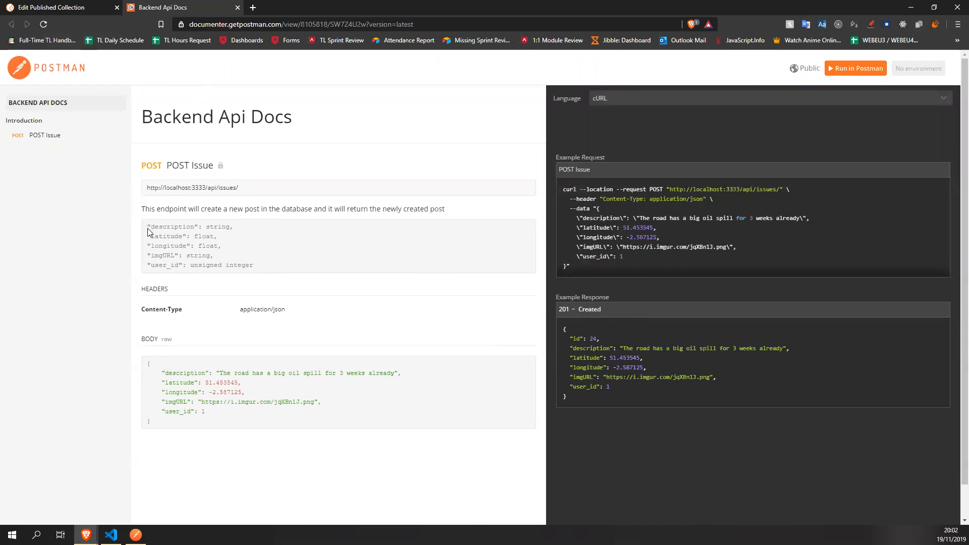
{"action": "left_click_drag", "start_coordinate": [148, 209], "coordinate": [253, 265]}
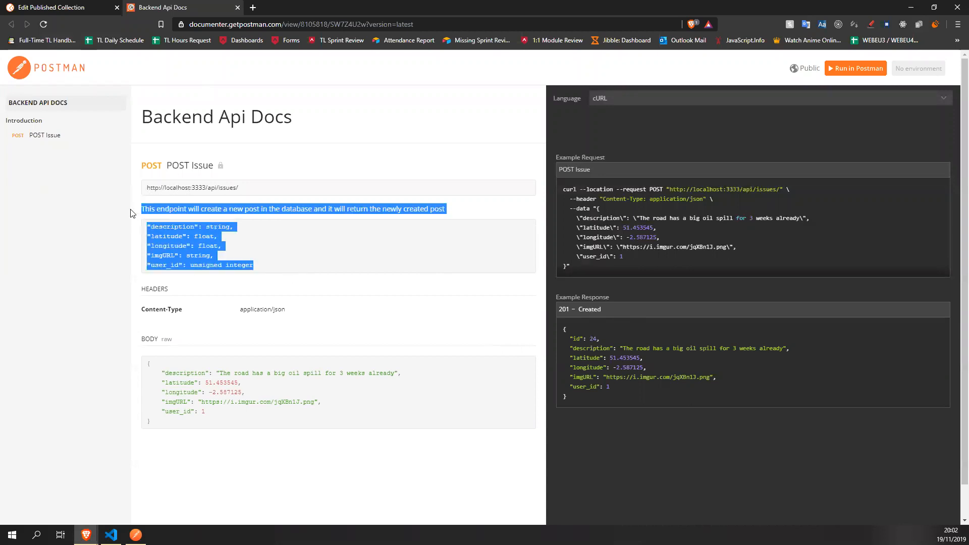
{"action": "left_click", "coordinate": [140, 398]}
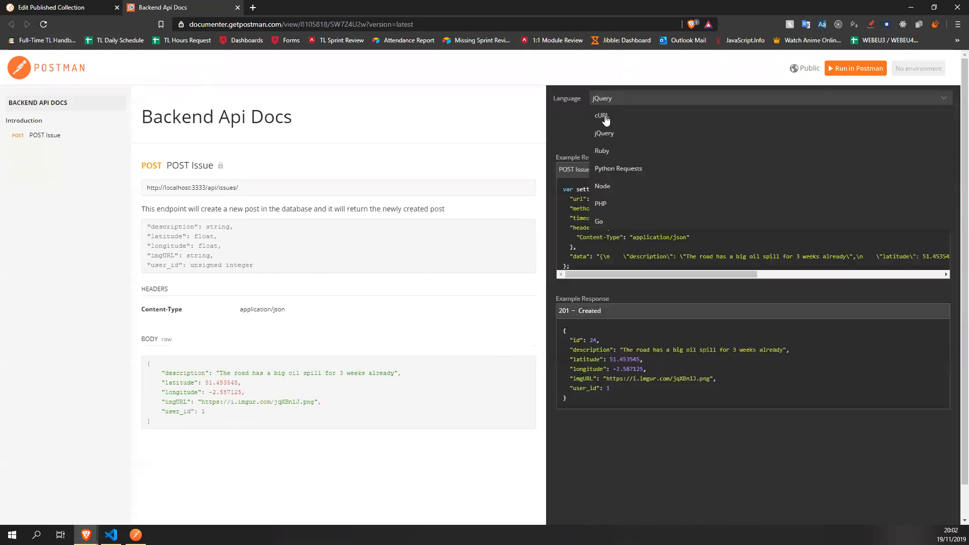
{"action": "left_click", "coordinate": [618, 168]}
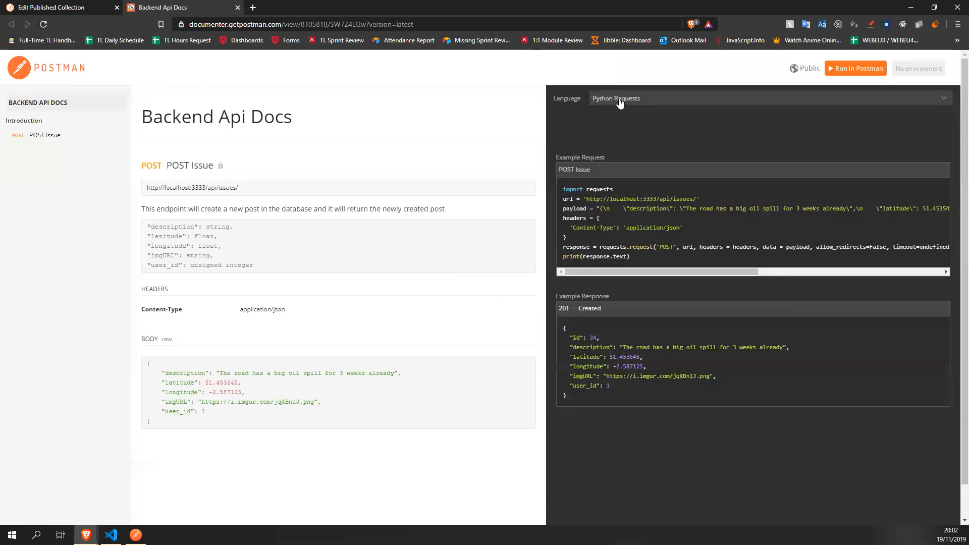
{"action": "mouse_move", "coordinate": [597, 269]}
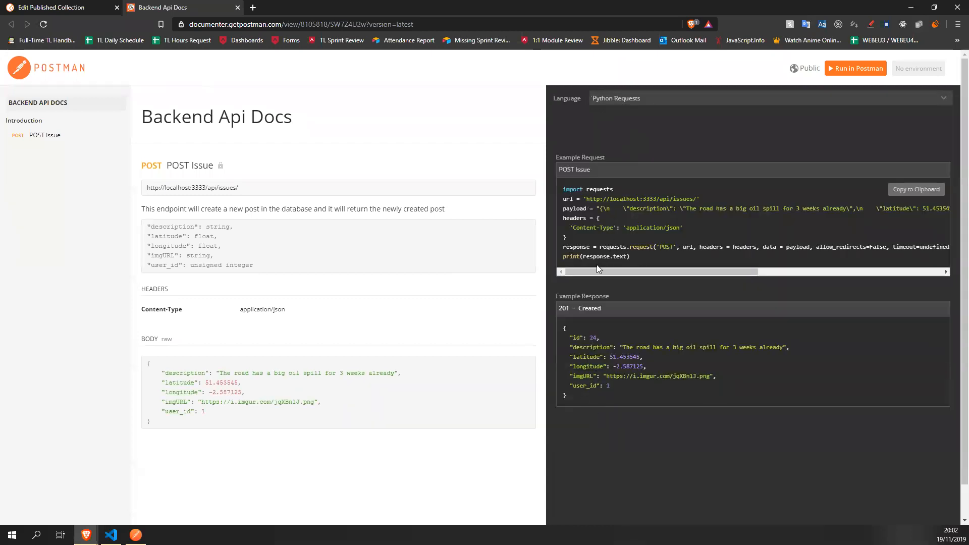
{"action": "left_click_drag", "start_coordinate": [598, 272], "coordinate": [667, 271]}
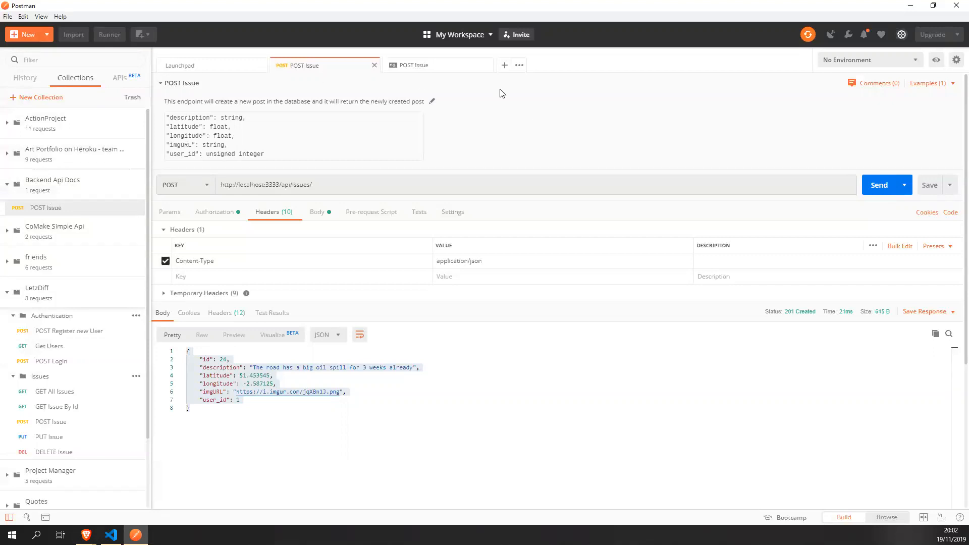
Create a personal workspace named 'Other Workspace'.
{"action": "left_click", "coordinate": [457, 33]}
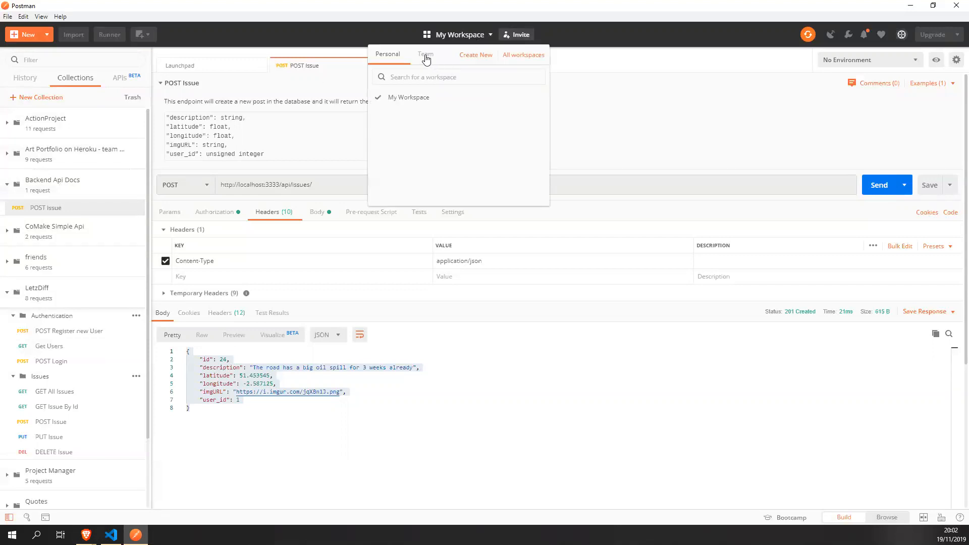
{"action": "left_click", "coordinate": [476, 55]}
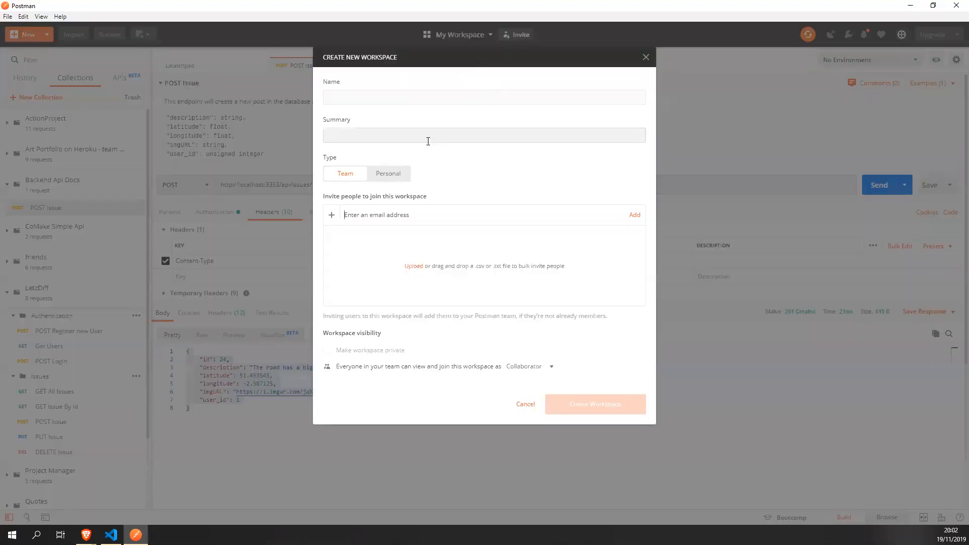
{"action": "type", "text": "Other Workspace"}
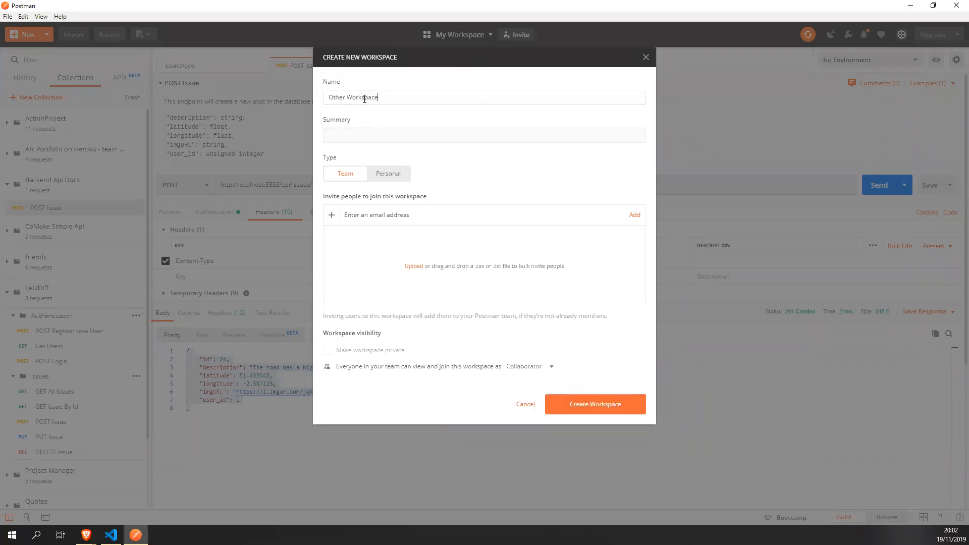
{"action": "left_click", "coordinate": [388, 173]}
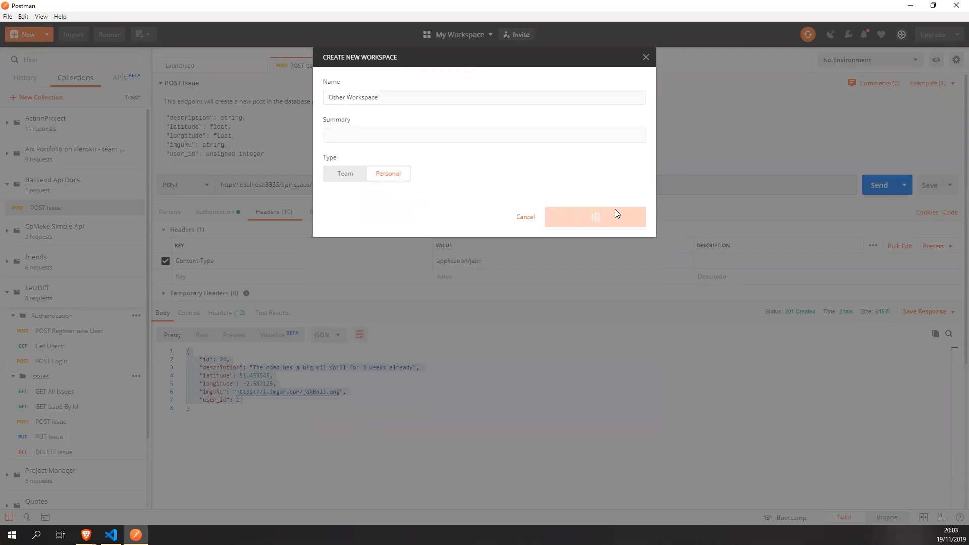
{"action": "left_click", "coordinate": [595, 216]}
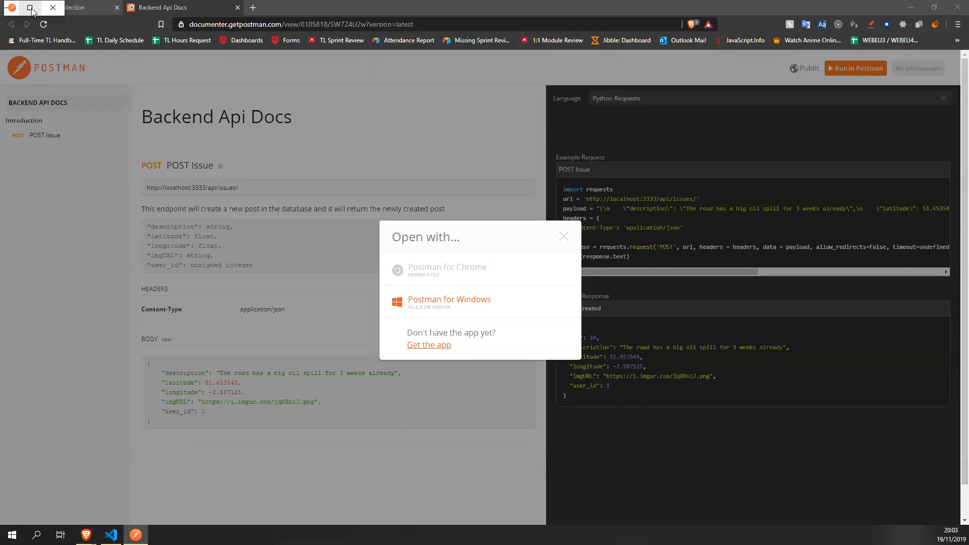
{"action": "mouse_move", "coordinate": [17, 6]}
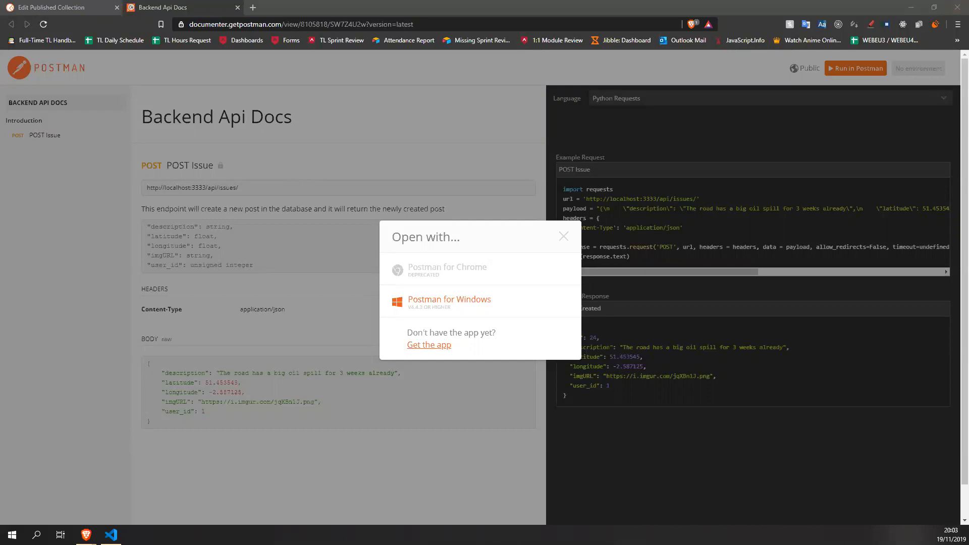
Open the Backend Api Docs collection with Postman for Windows.
{"action": "left_click", "coordinate": [449, 302]}
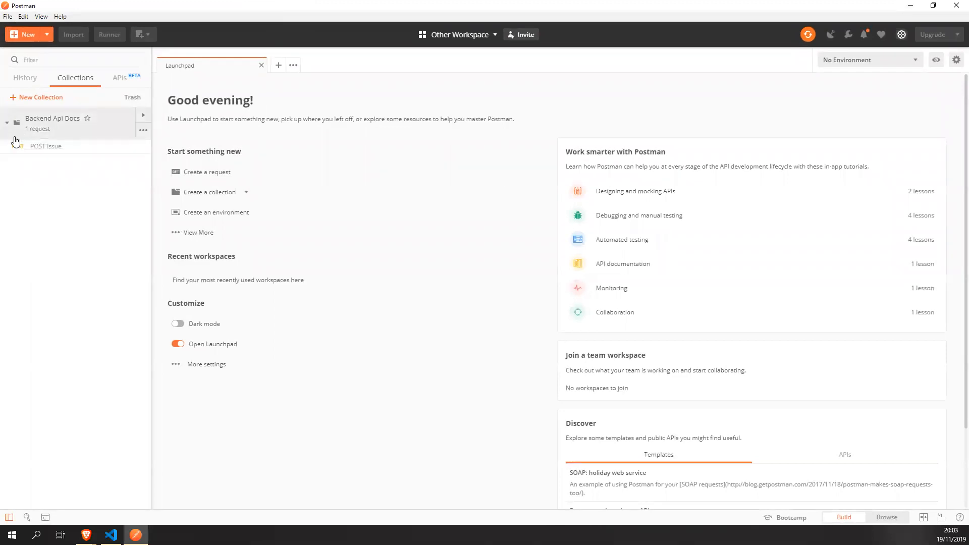
Verify imported POST Issue's authorization, params and 201 example, then view the workspace history.
{"action": "left_click", "coordinate": [46, 146]}
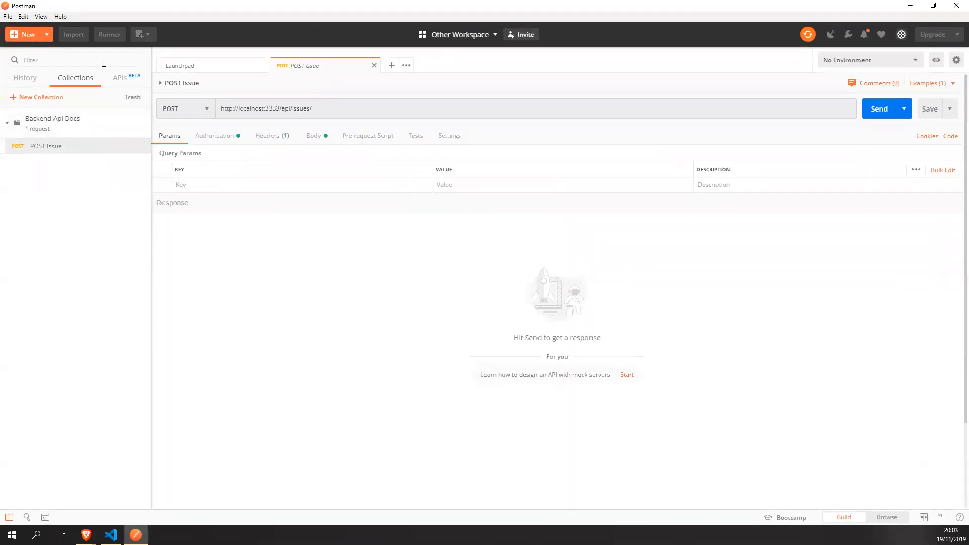
{"action": "left_click", "coordinate": [215, 135]}
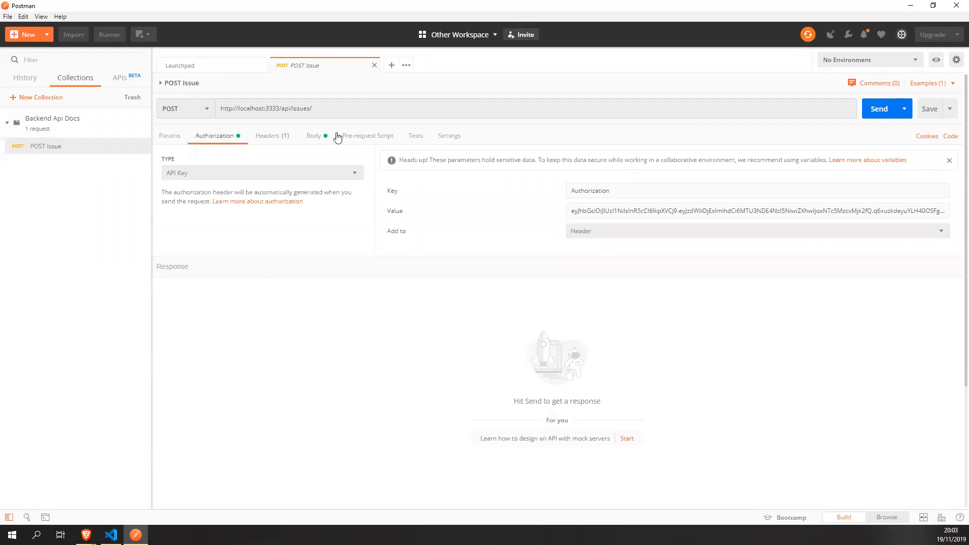
{"action": "left_click", "coordinate": [170, 135]}
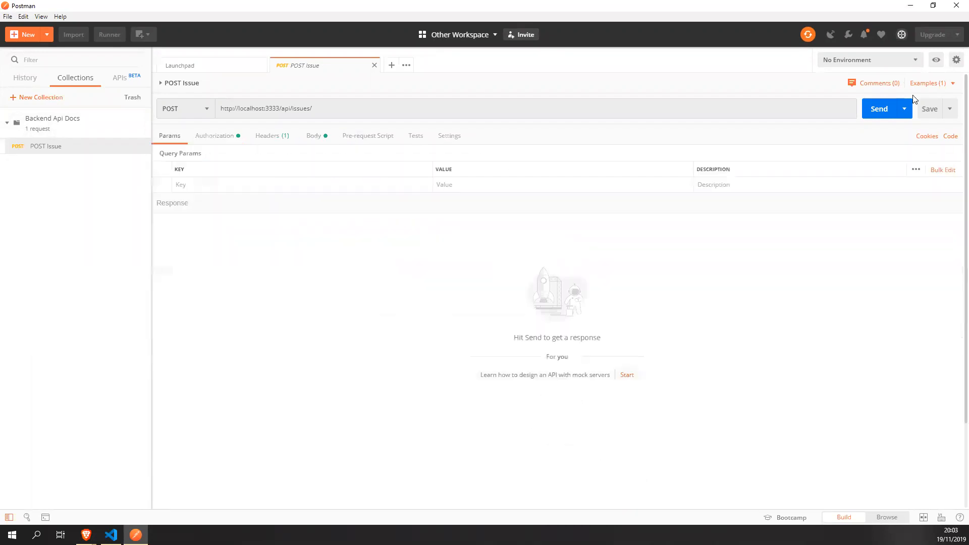
{"action": "left_click", "coordinate": [927, 83]}
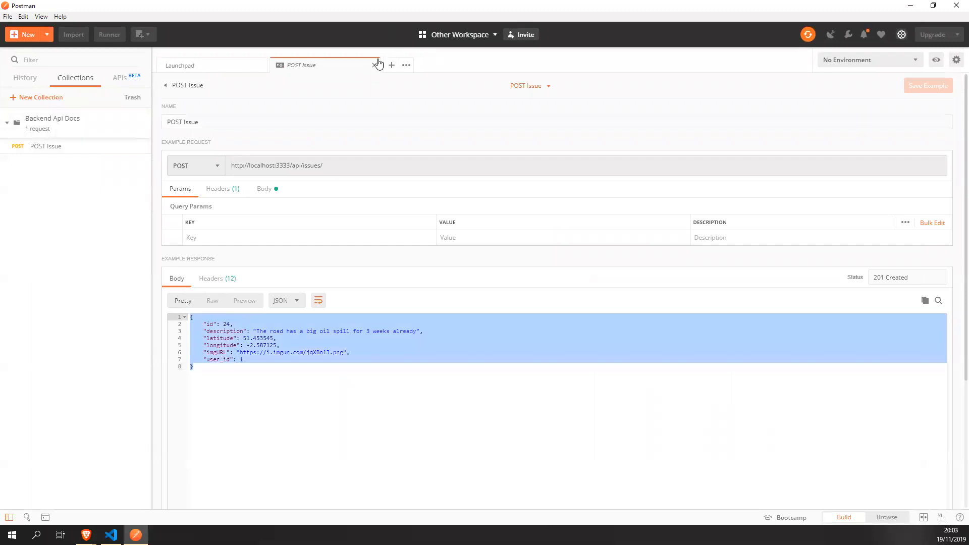
{"action": "left_click", "coordinate": [378, 65]}
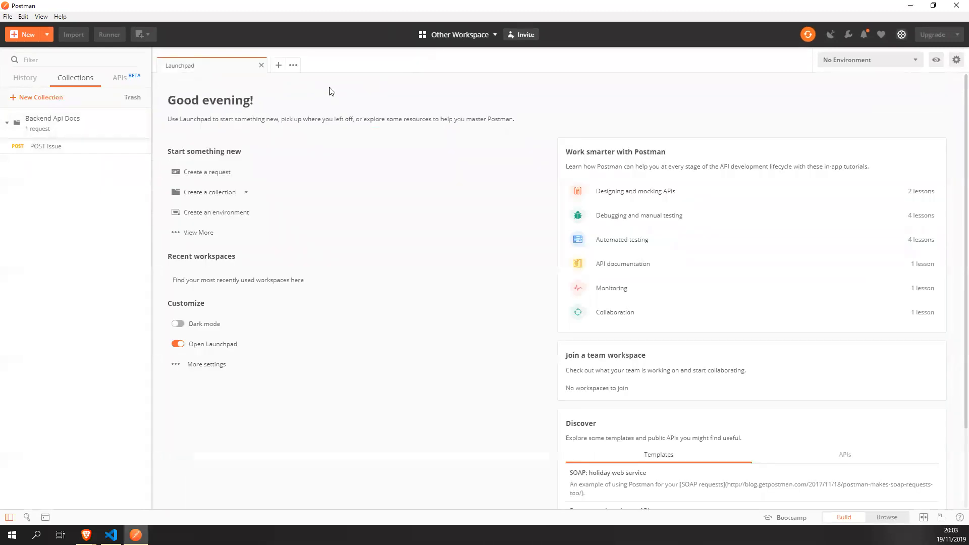
{"action": "mouse_move", "coordinate": [314, 223]}
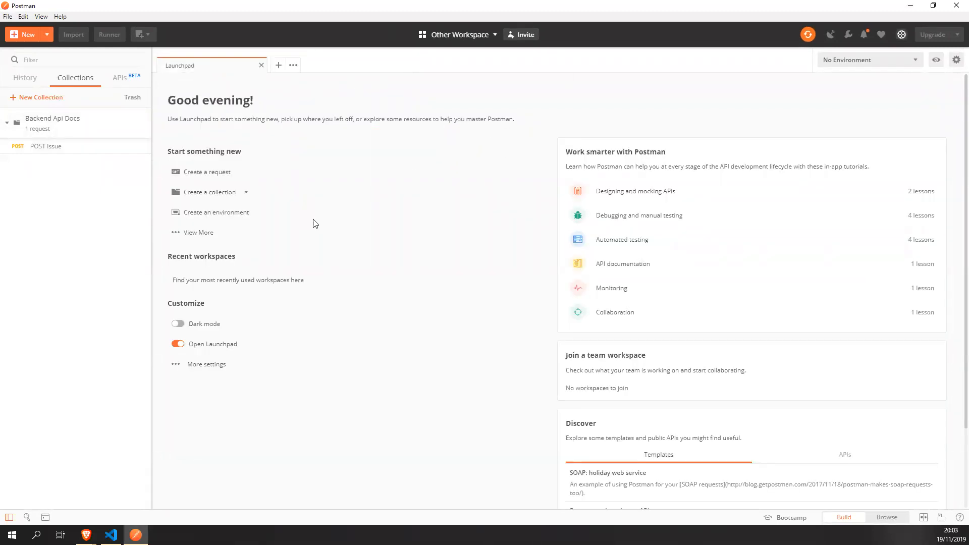
{"action": "left_click", "coordinate": [25, 77]}
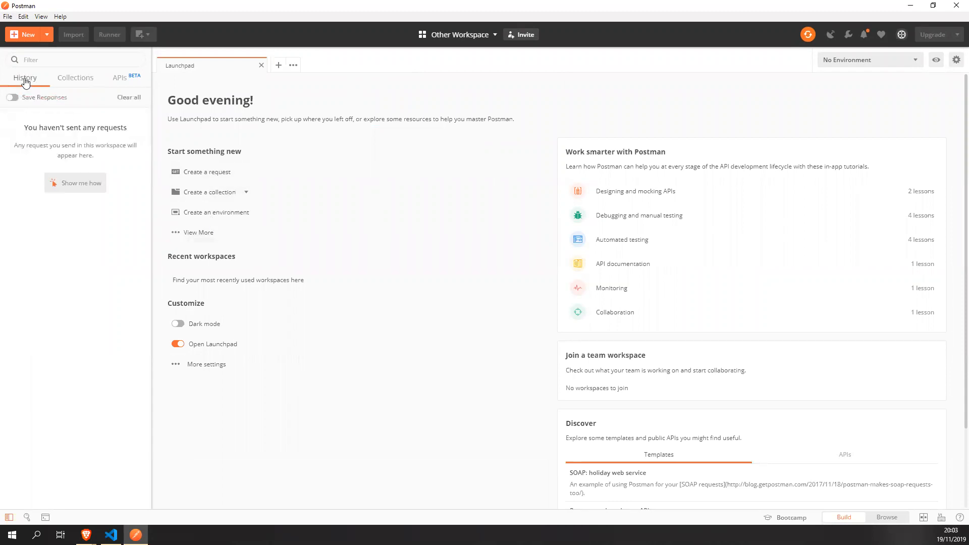